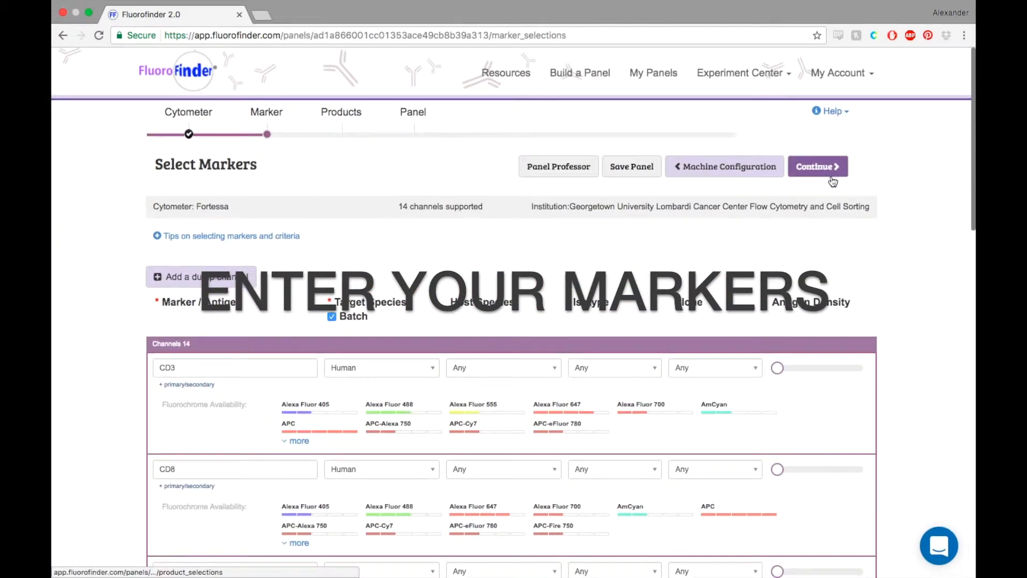
Run the marker search and scroll through the matching fluorochrome product grid.
left_click(818, 166)
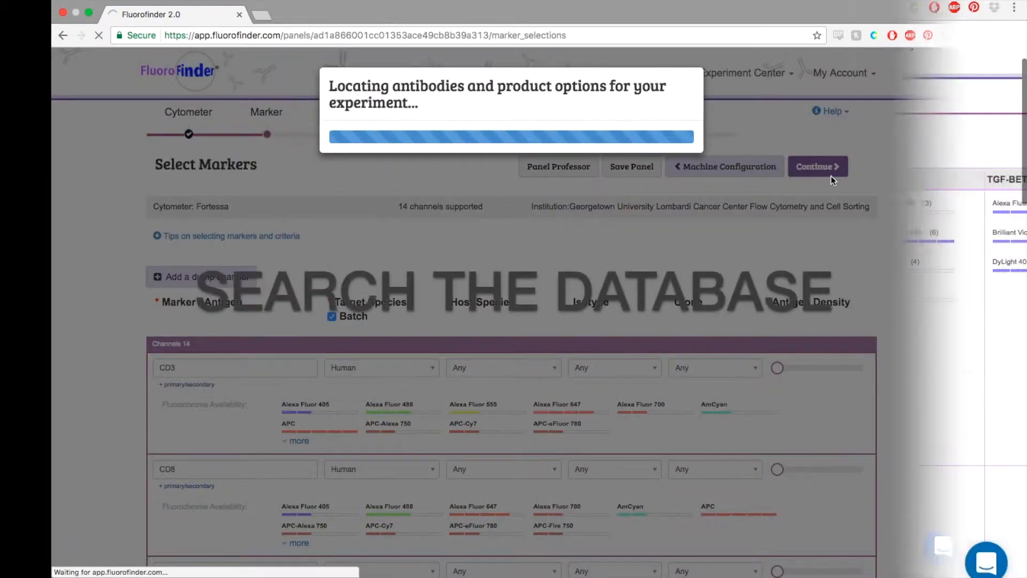
left_click(818, 166)
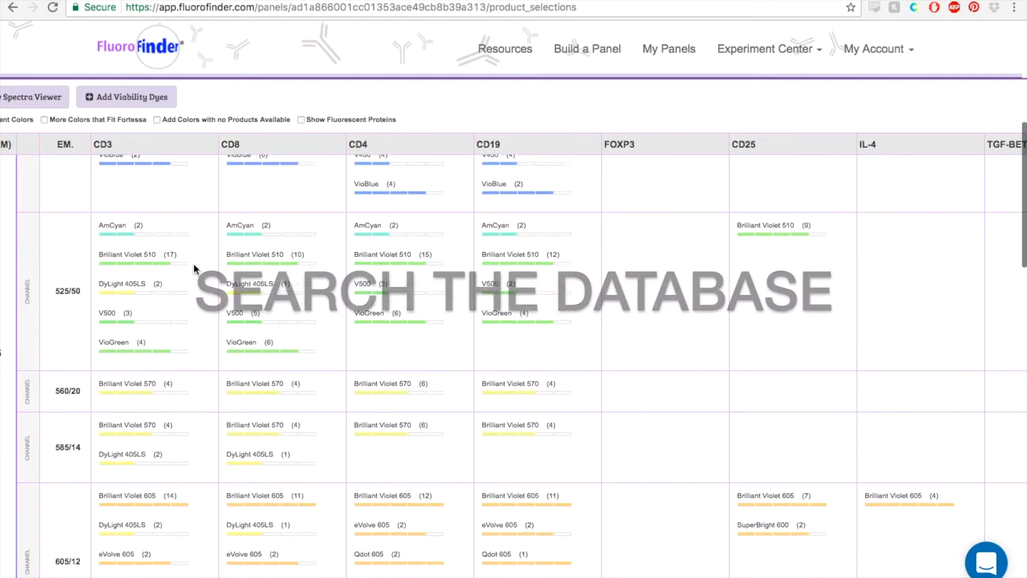
scroll("down", 3)
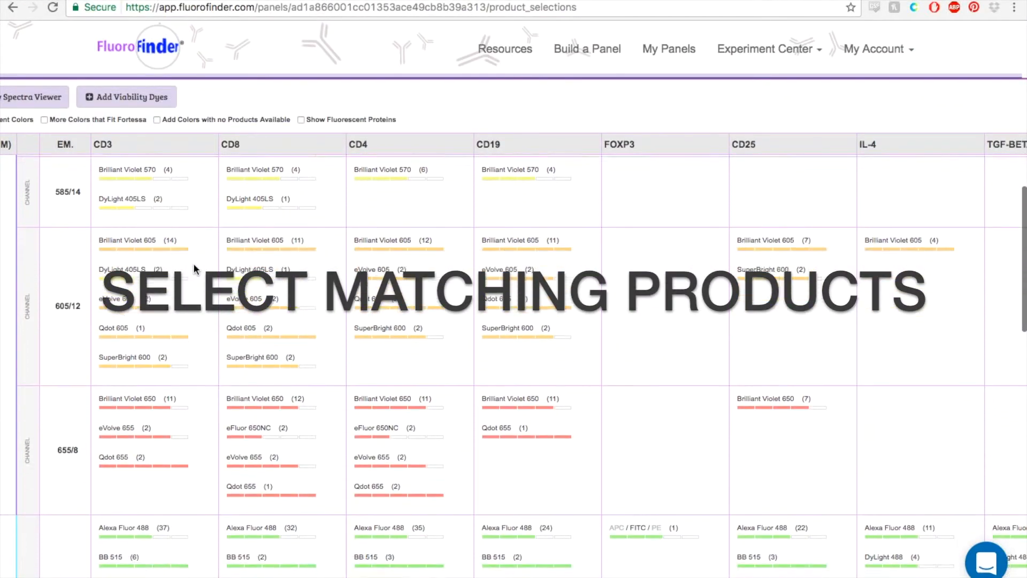
scroll("down", 3)
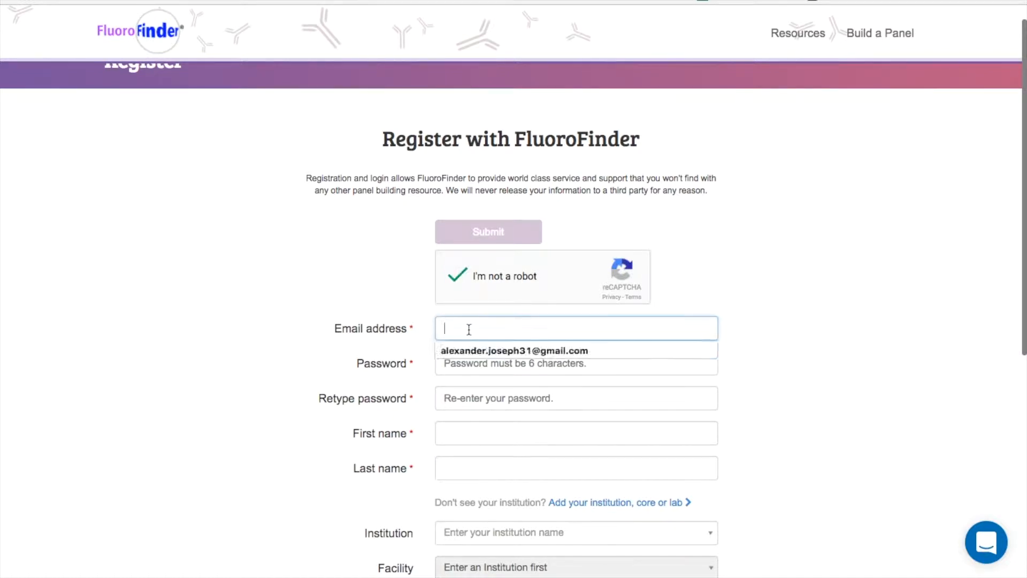
type("example@")
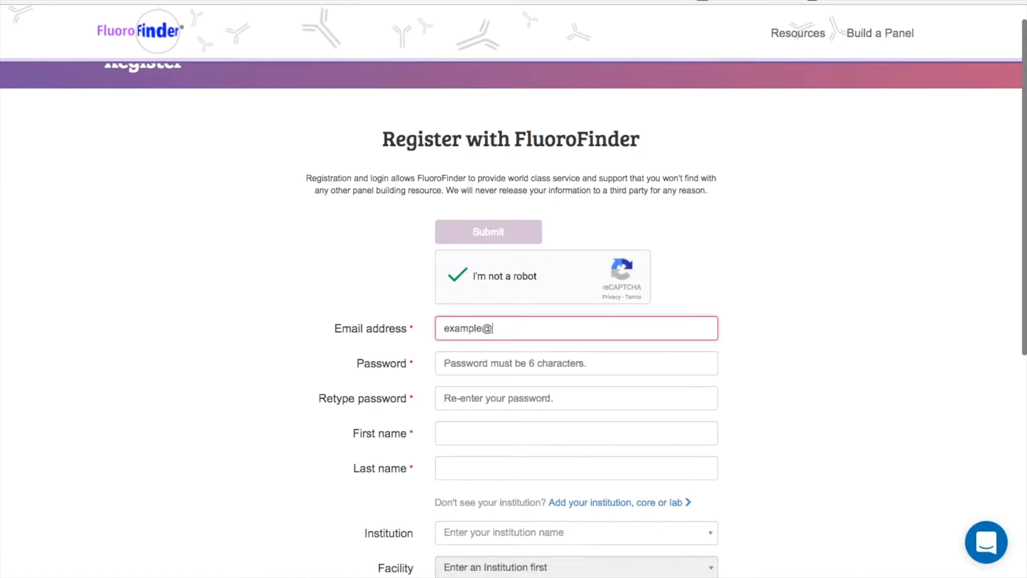
type("email.com")
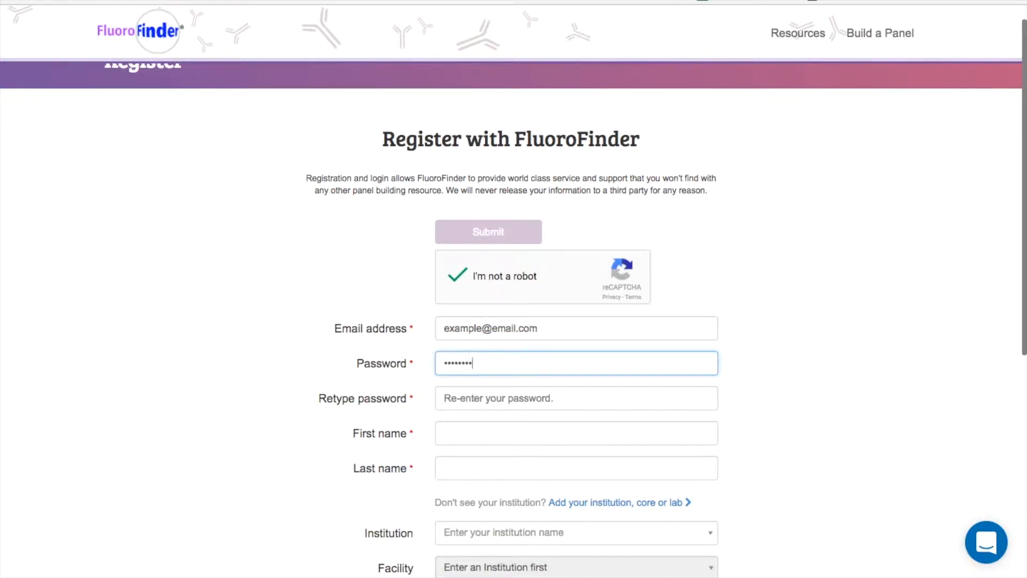
type("••••••••")
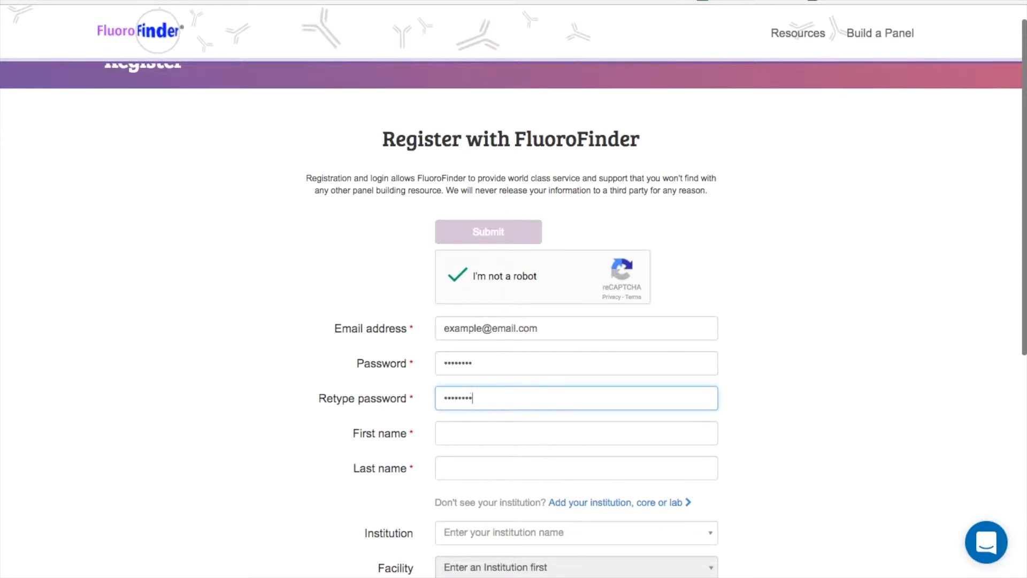
left_click(488, 231)
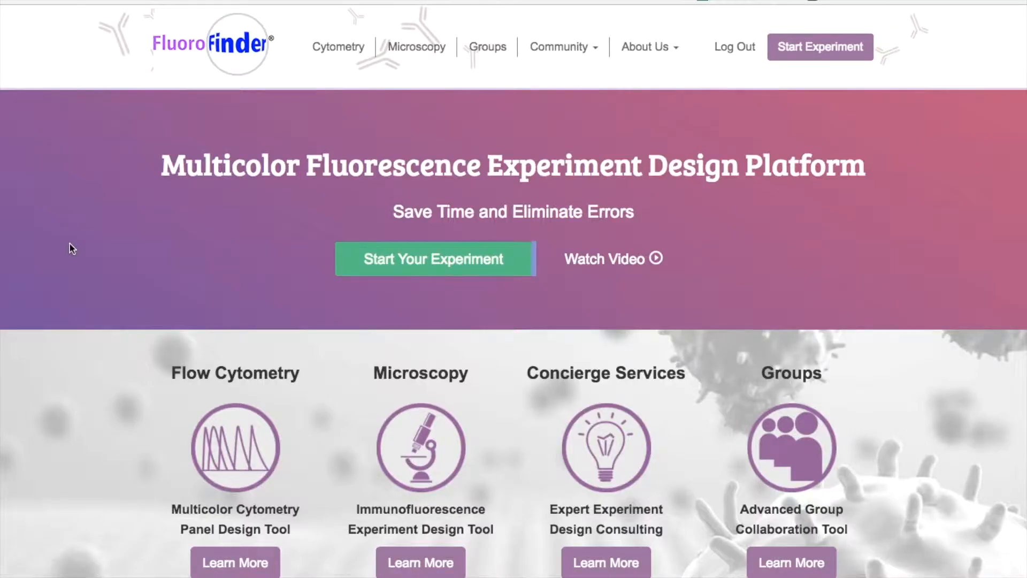
mouse_move(426, 270)
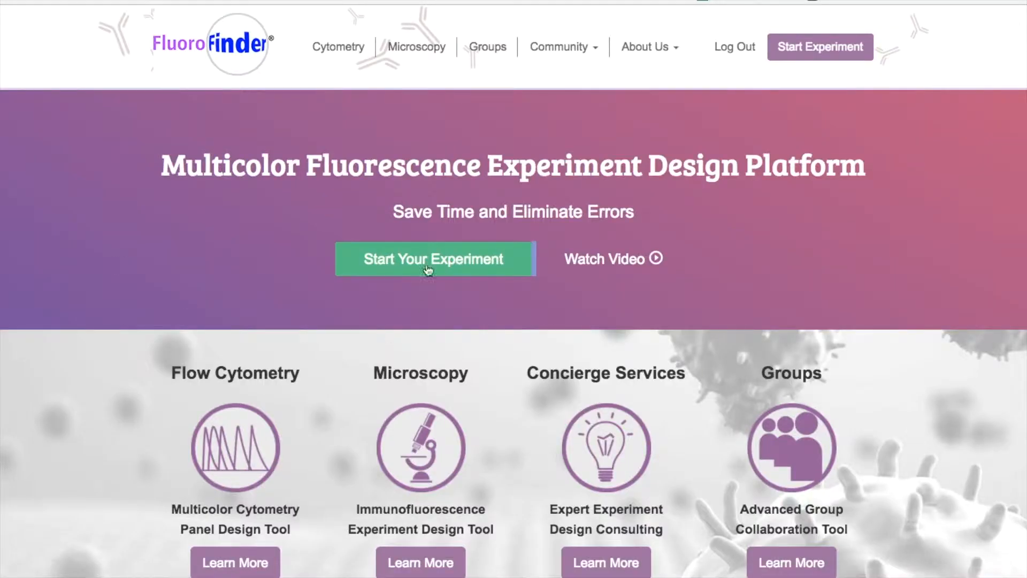
Start designing a new experiment from the home page.
left_click(426, 262)
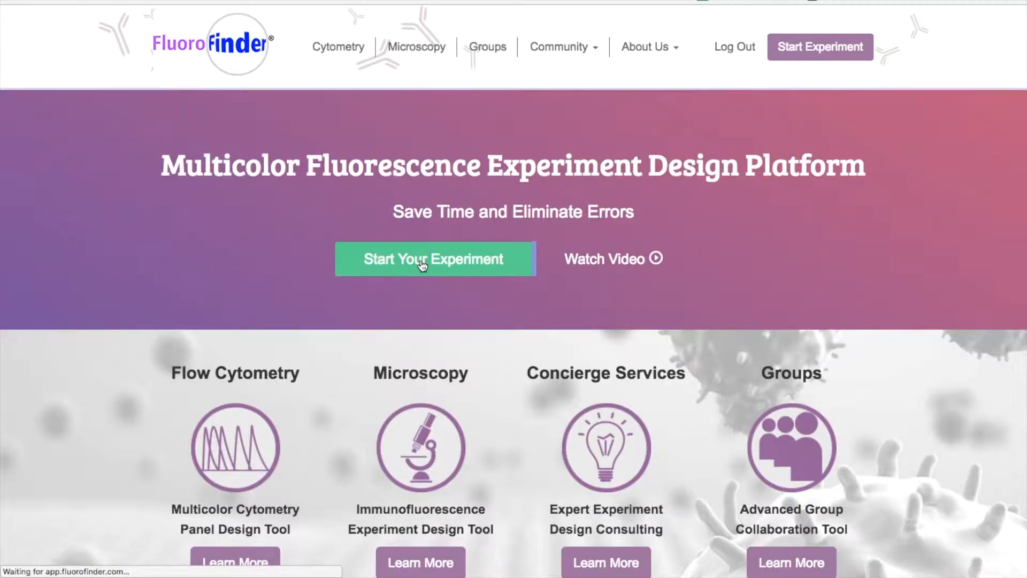
left_click(422, 259)
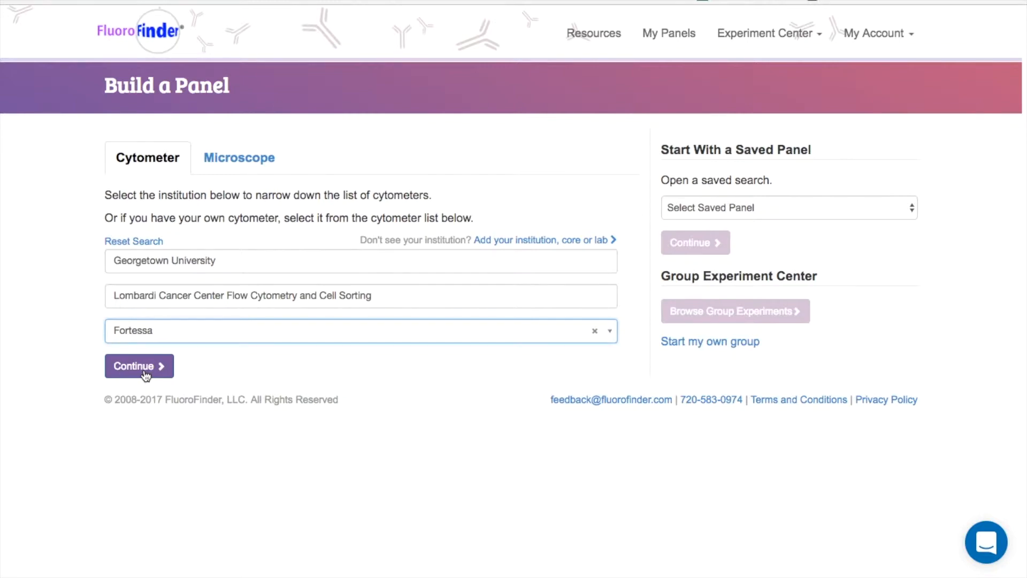
Continue with the Fortessa cytometer at Georgetown's Lombardi Cancer Center facility.
left_click(140, 366)
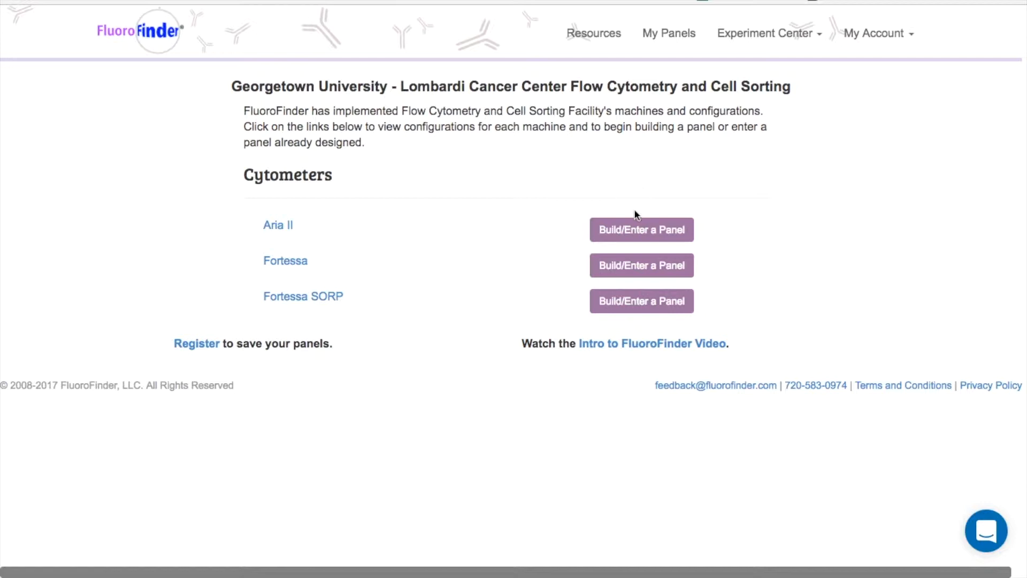
mouse_move(642, 281)
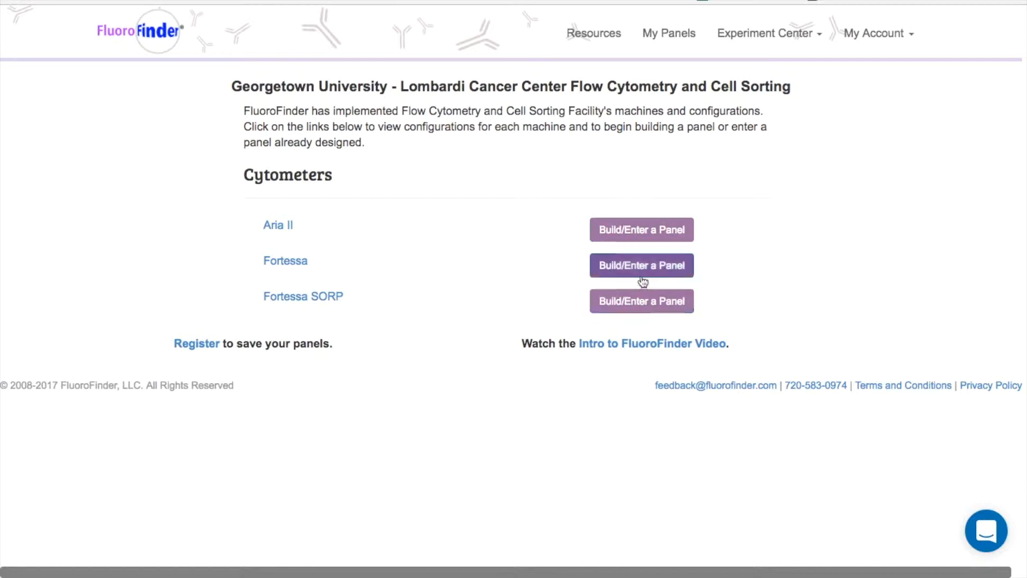
mouse_move(303, 290)
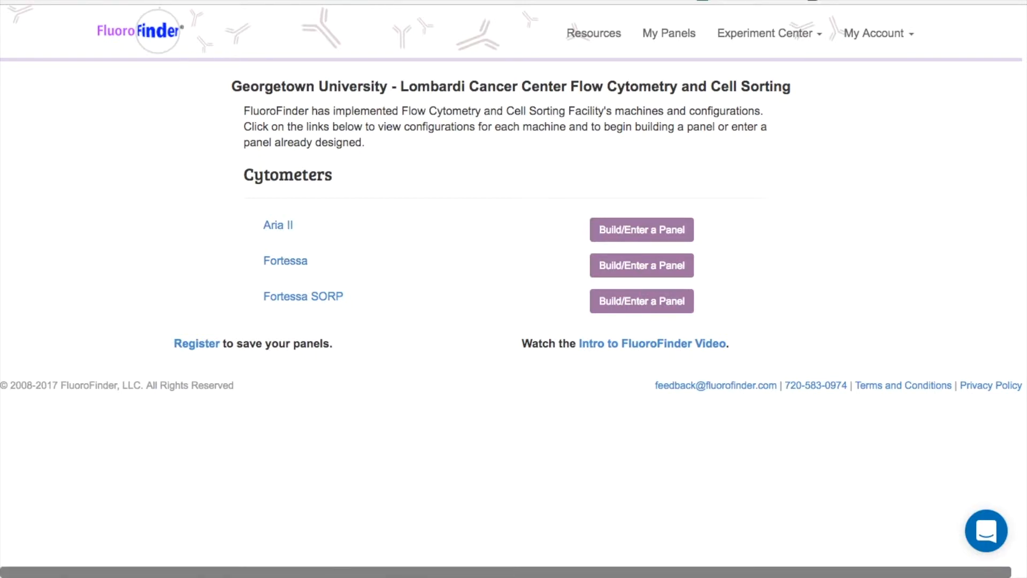
Begin a Fortessa panel and enter CD3 as the first marker with Human target species.
left_click(642, 266)
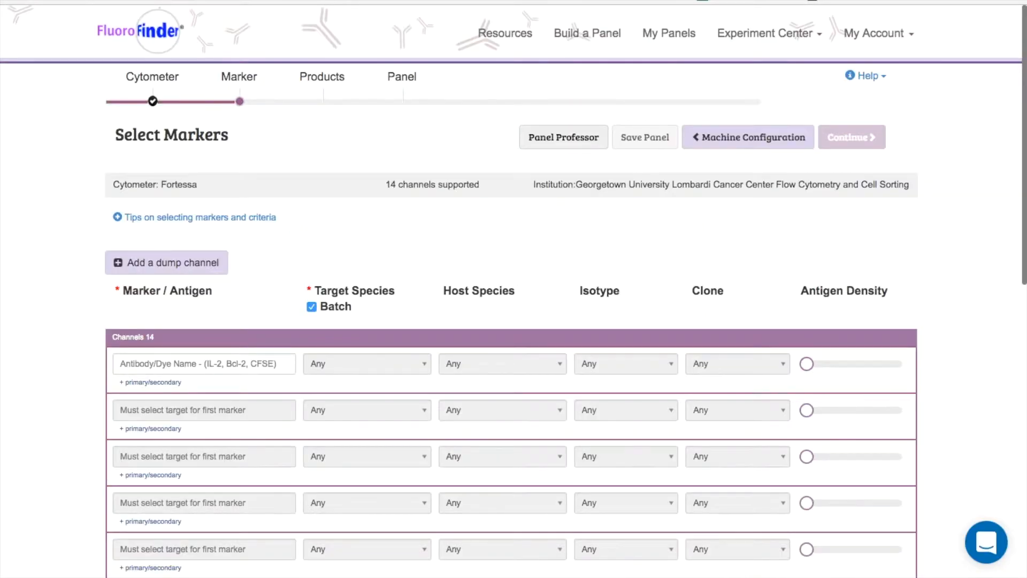
mouse_move(443, 241)
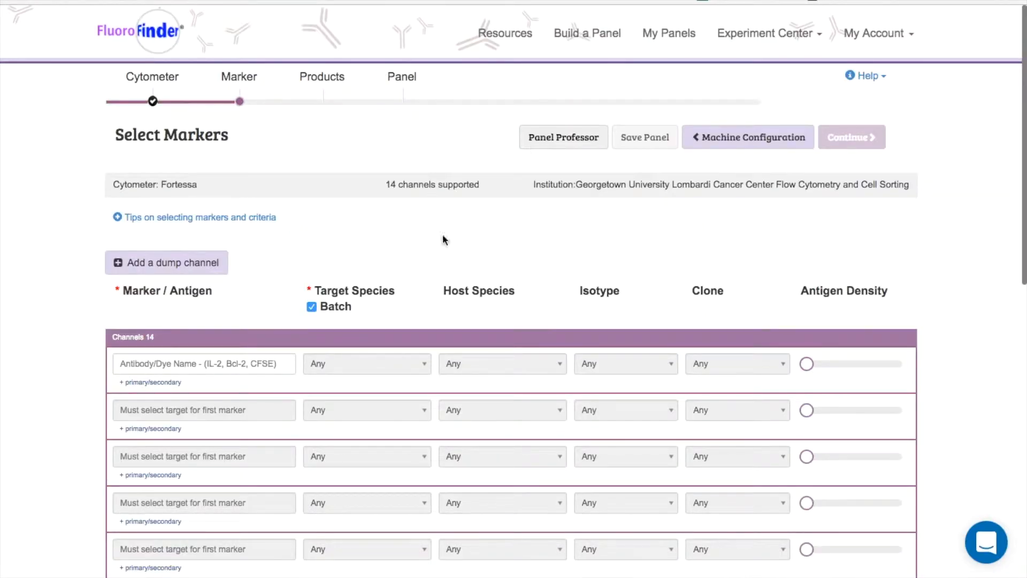
mouse_move(434, 238)
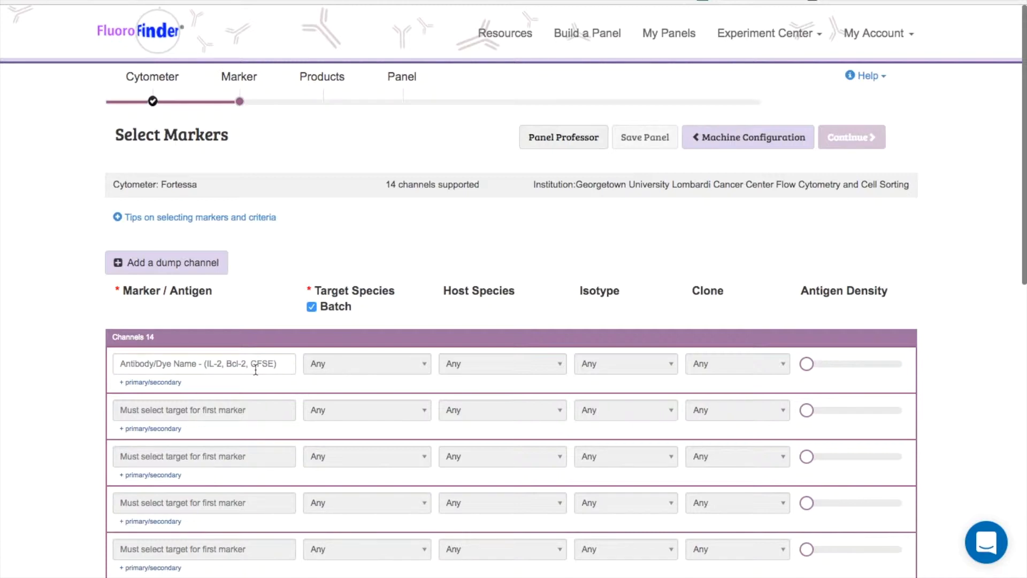
type("cd")
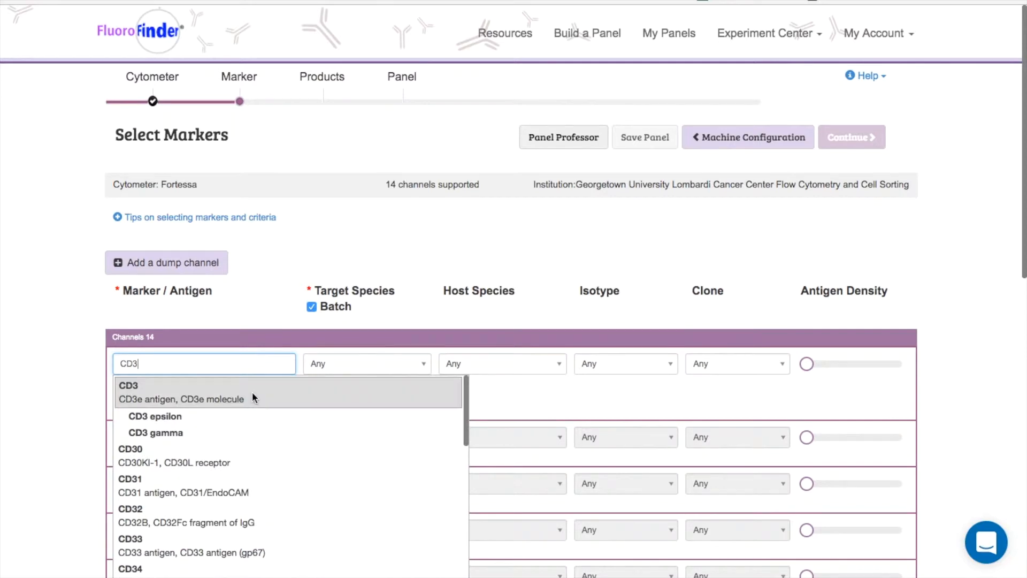
left_click(366, 364)
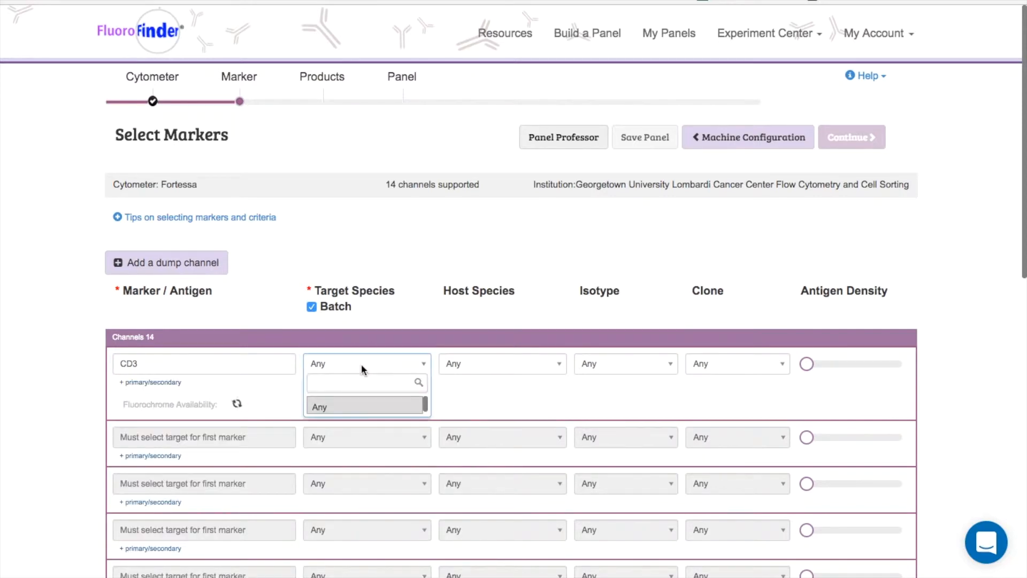
left_click(367, 363)
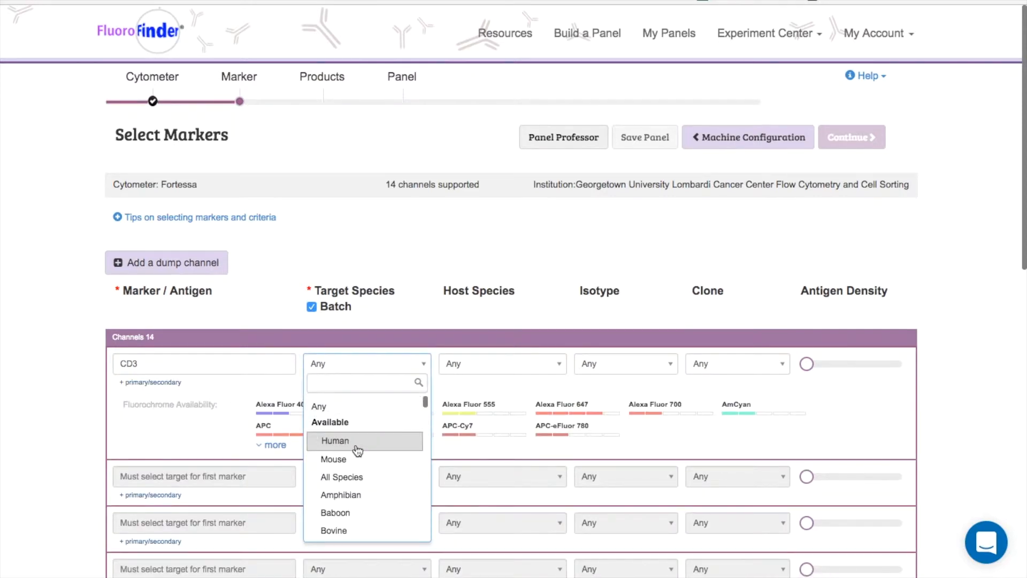
left_click(335, 441)
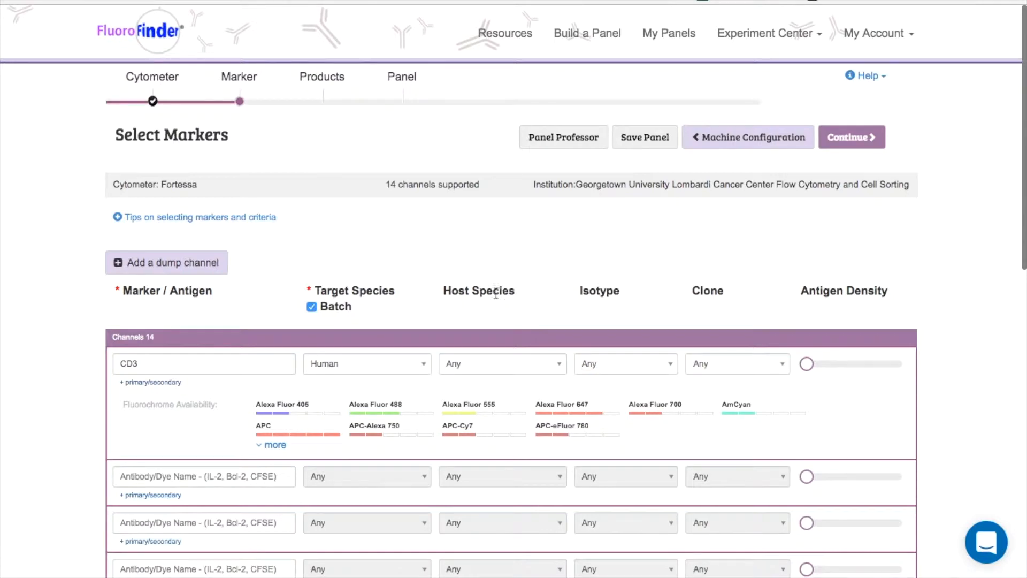
mouse_move(605, 288)
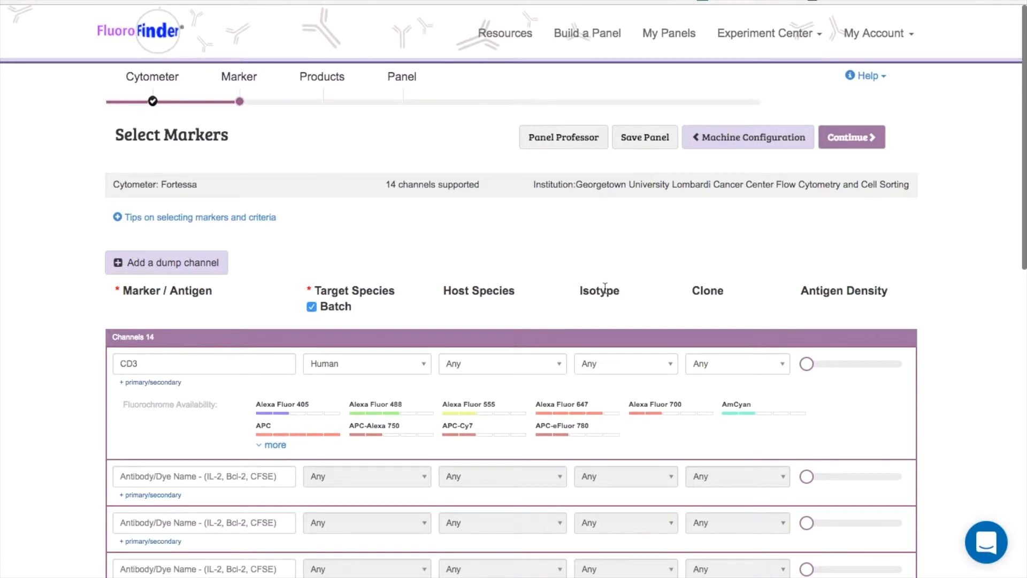
mouse_move(236, 497)
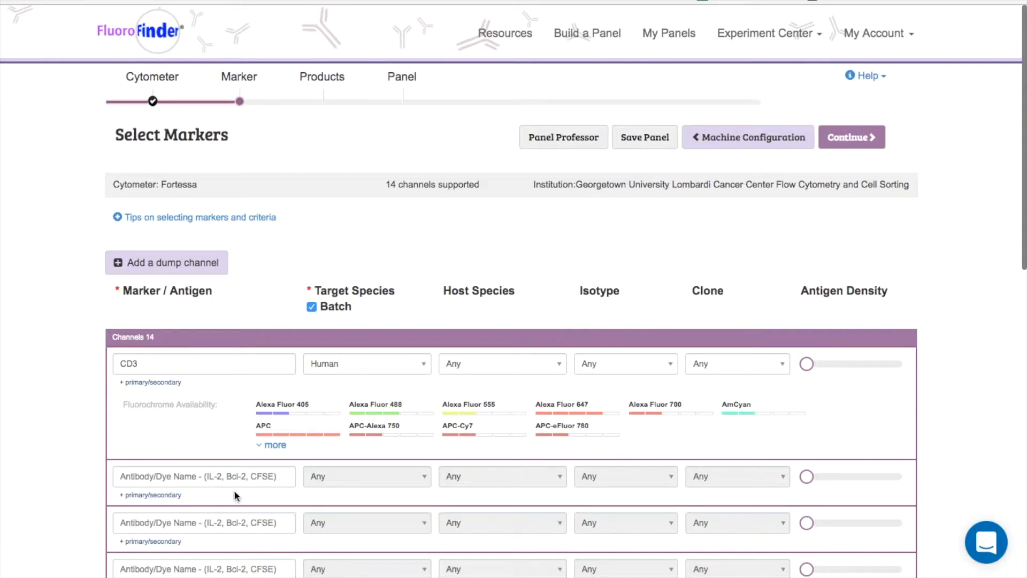
Enter CD4 as the second Human marker and continue to product choices.
double_click(867, 291)
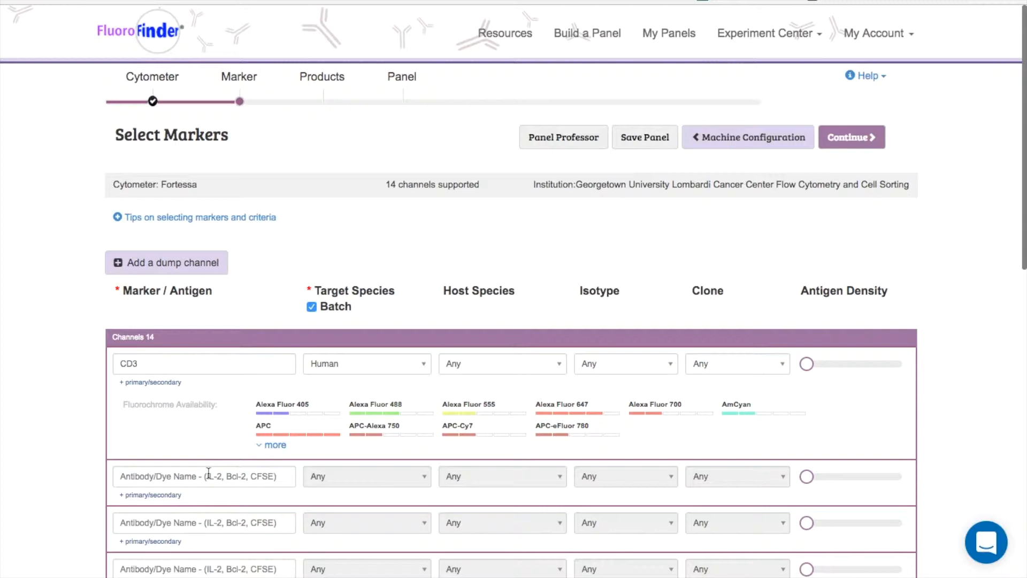
type("cd4")
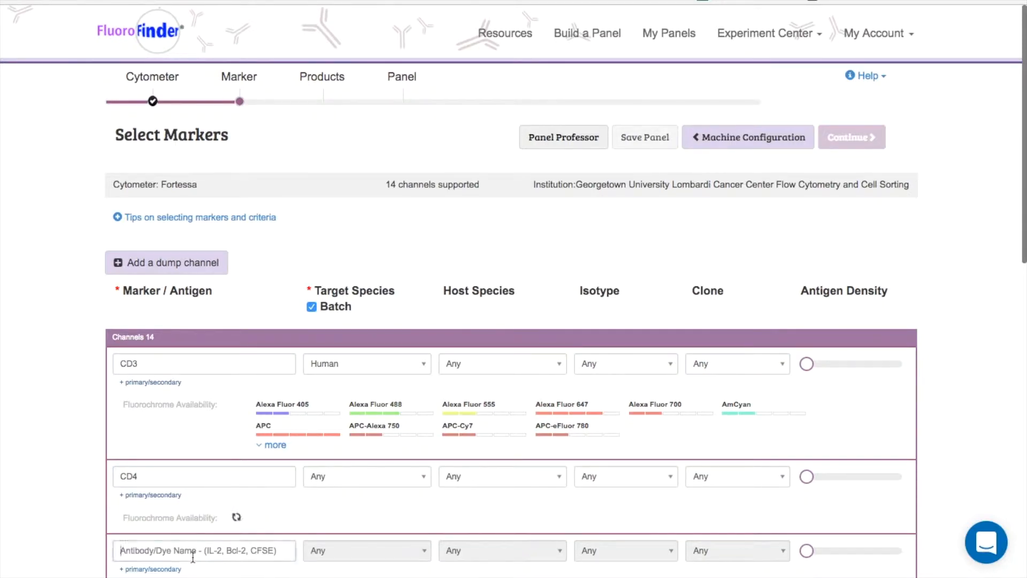
left_click(367, 476)
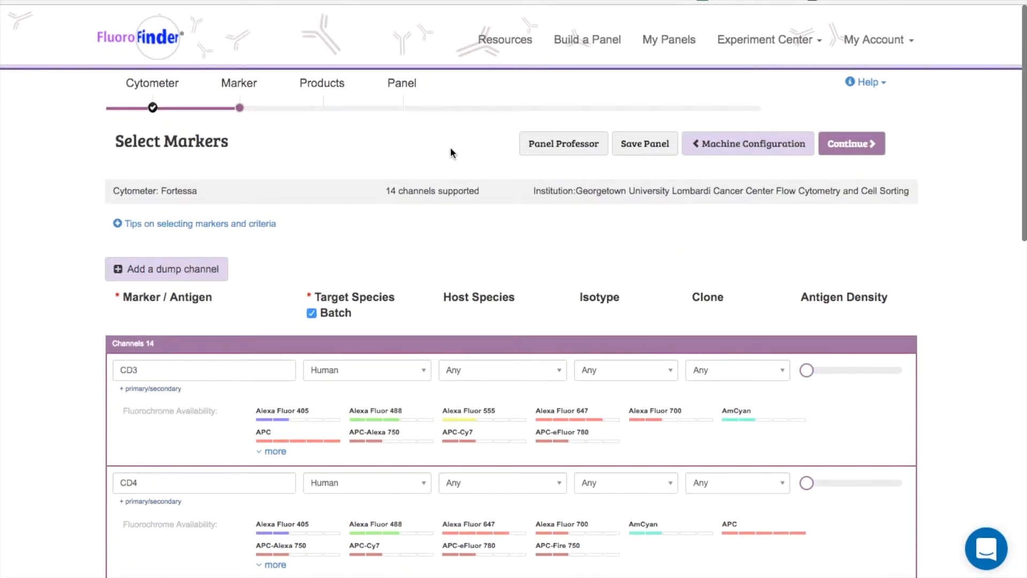
scroll("down", 3)
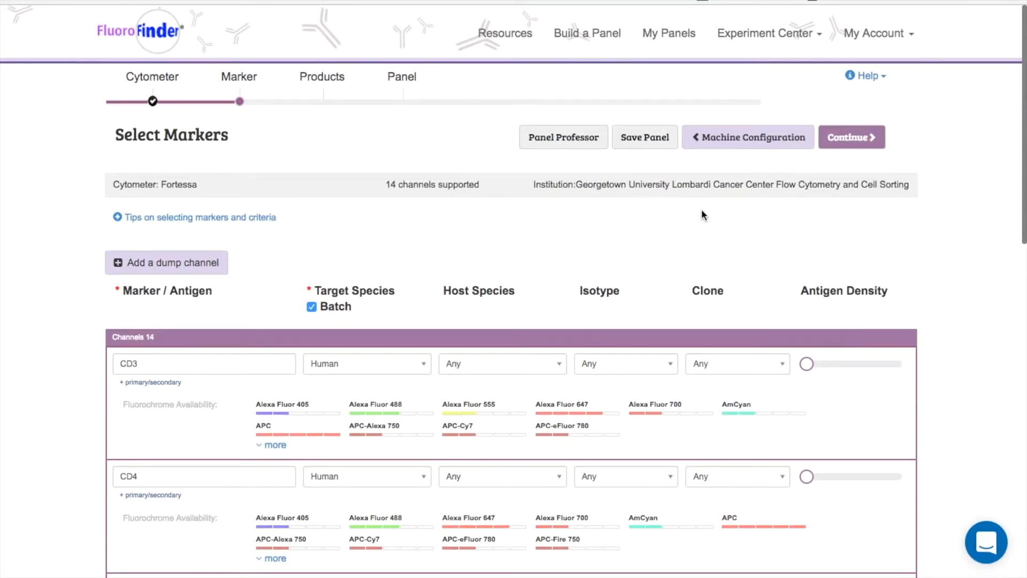
mouse_move(780, 227)
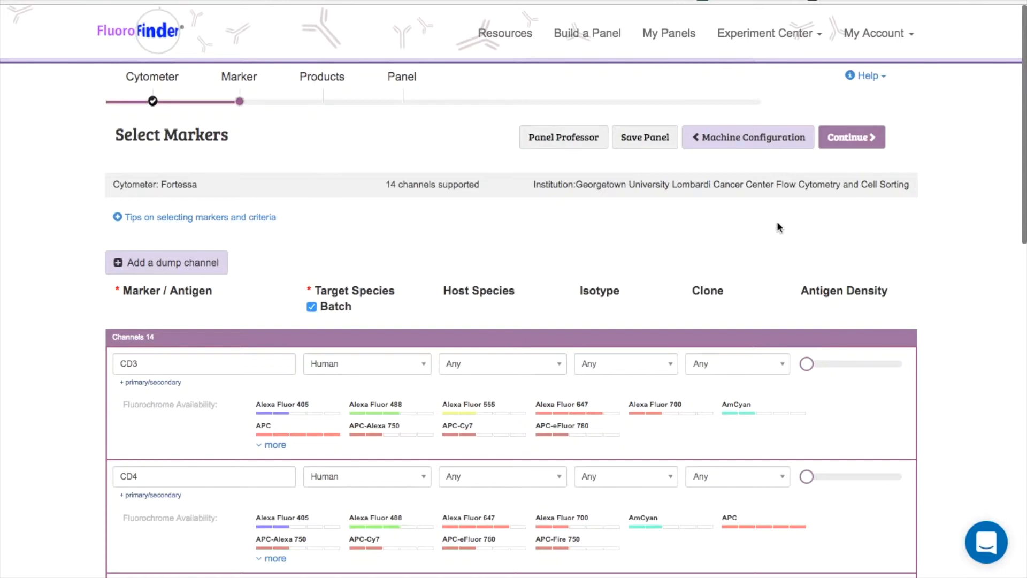
mouse_move(728, 173)
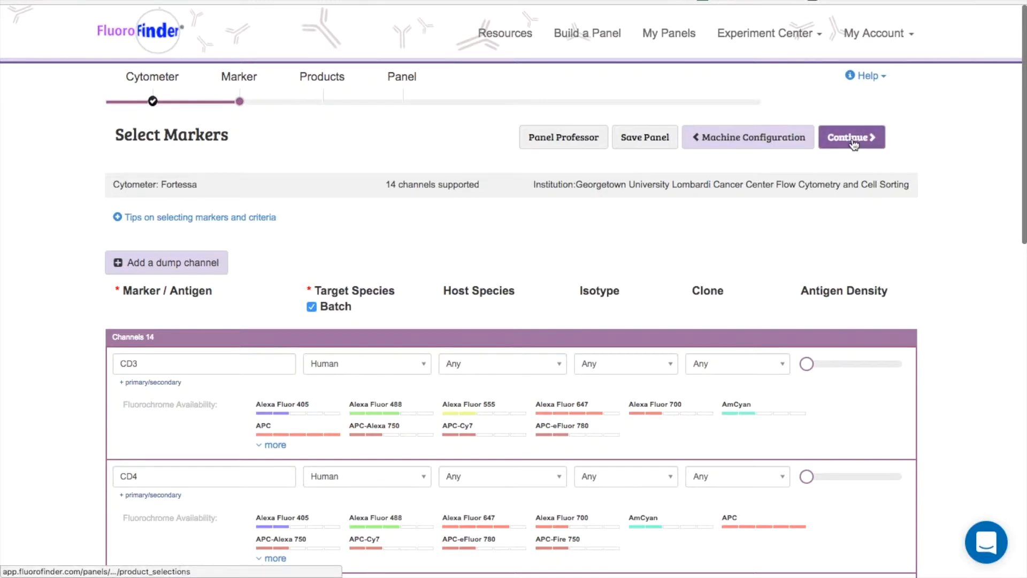
left_click(852, 138)
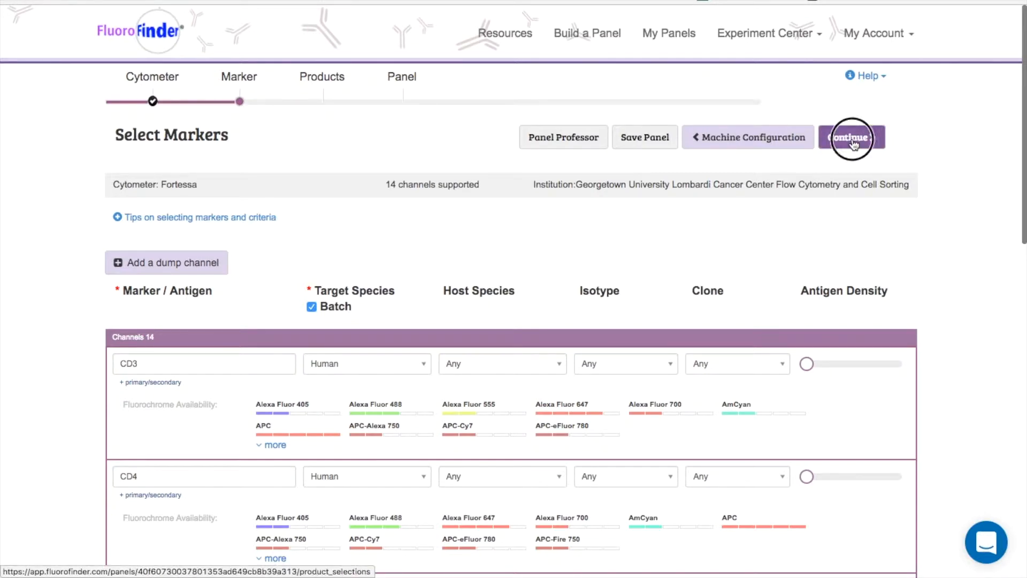
Advance to Select Products and scan the fluorochrome grid for CD3, CD4 and CD8.
left_click(852, 137)
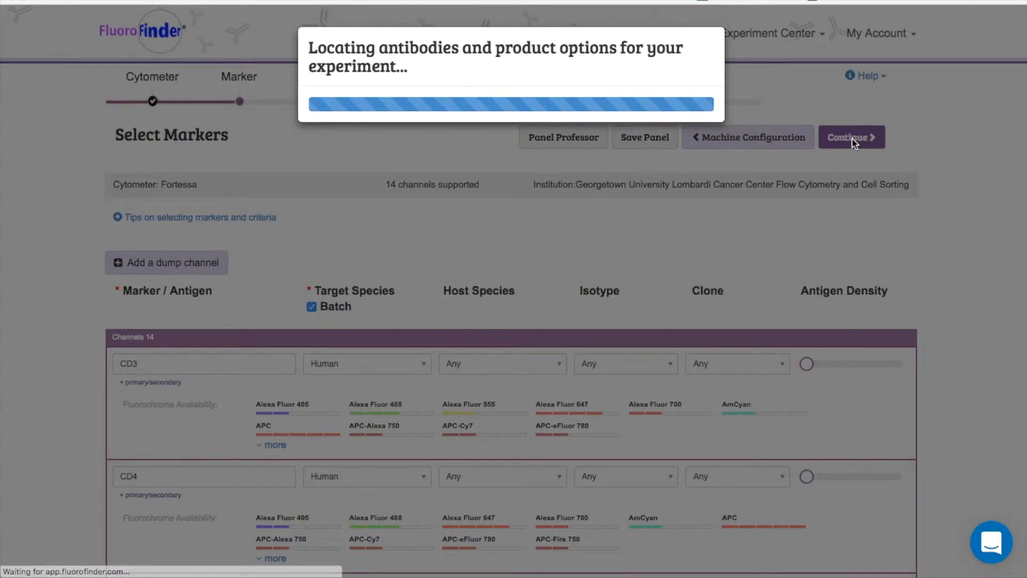
left_click(852, 137)
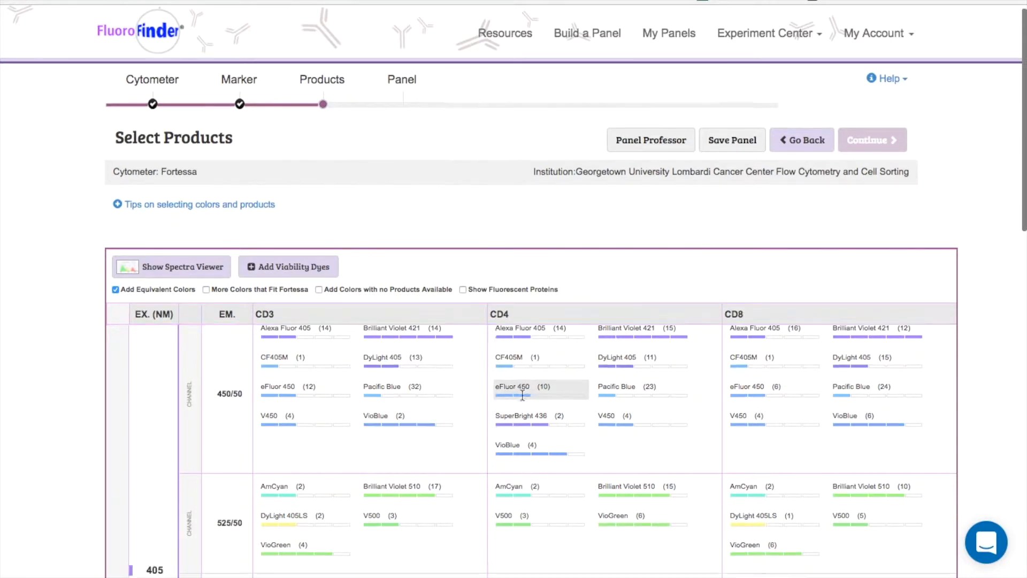
scroll("down", 3)
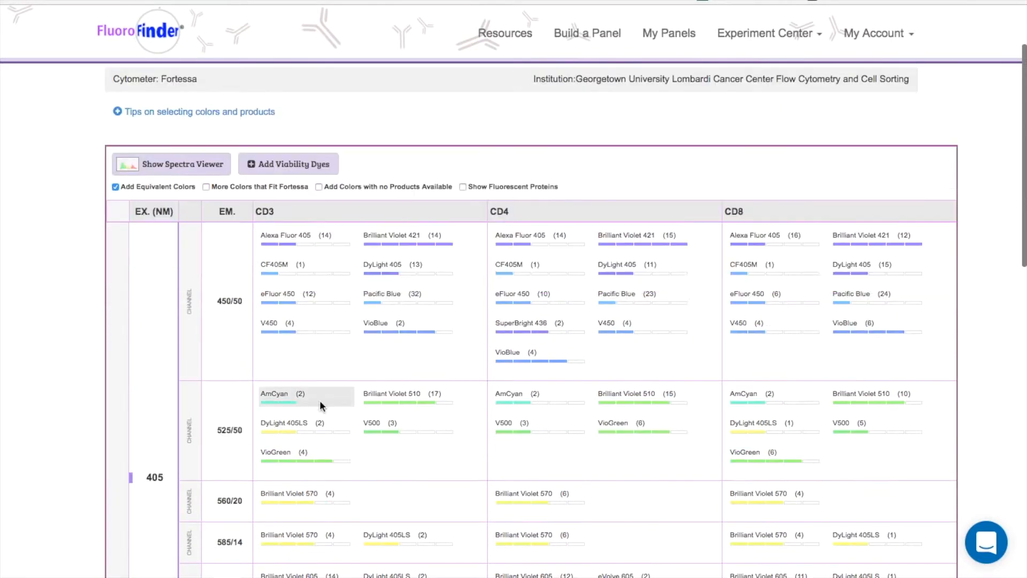
scroll("down", 3)
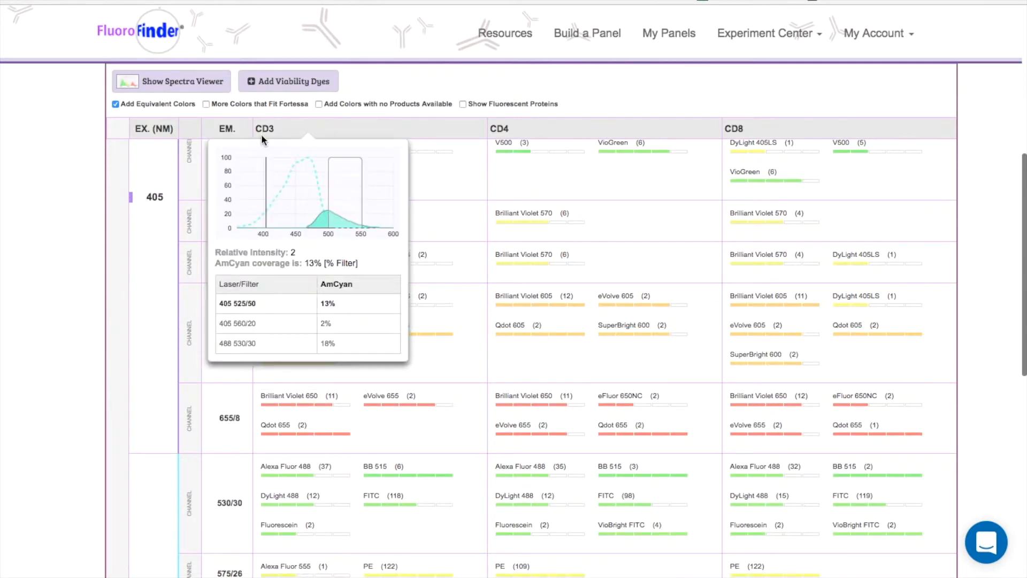
scroll("down", 3)
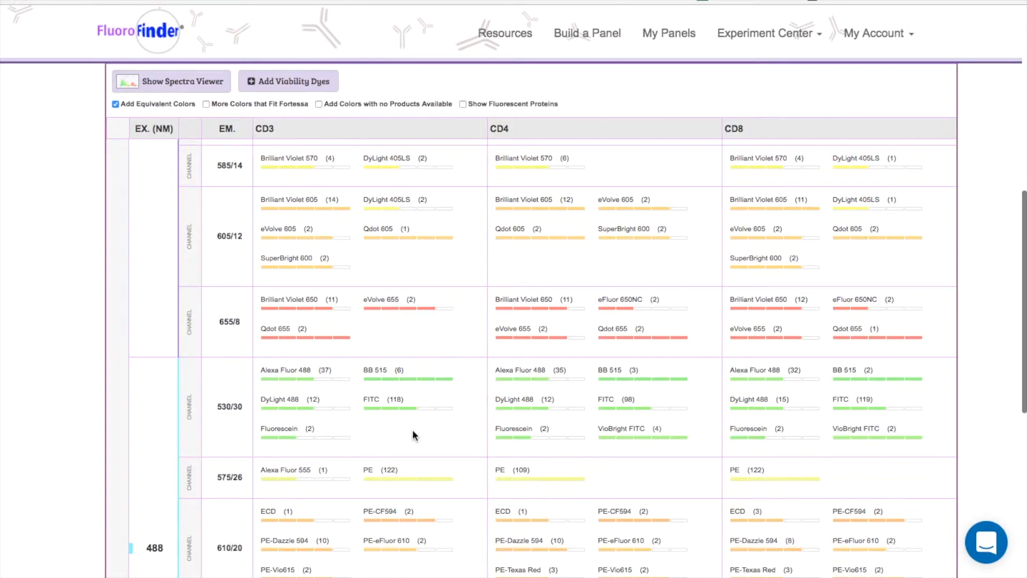
mouse_move(375, 402)
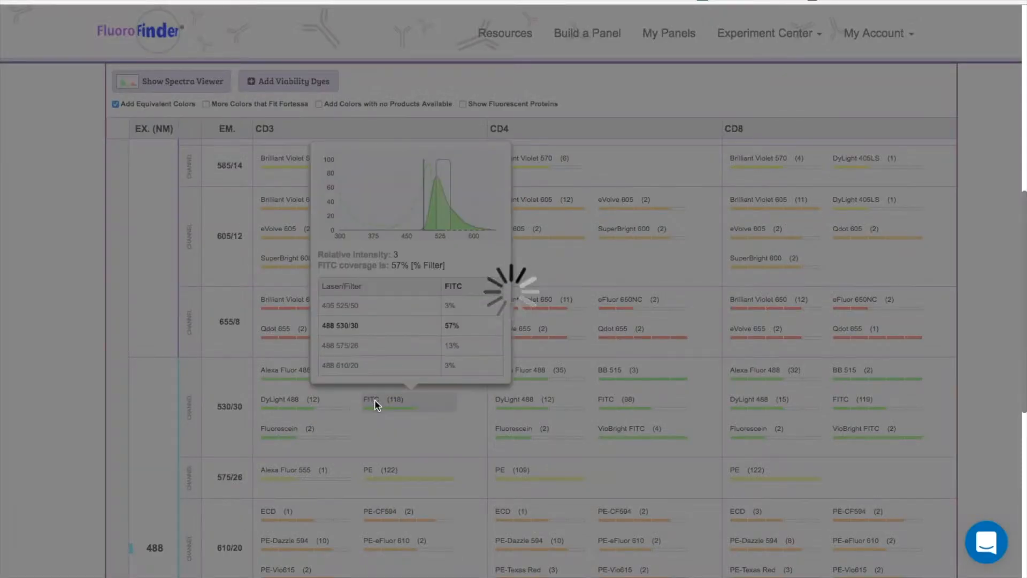
Browse the CD3 FITC antibody product list.
left_click(372, 399)
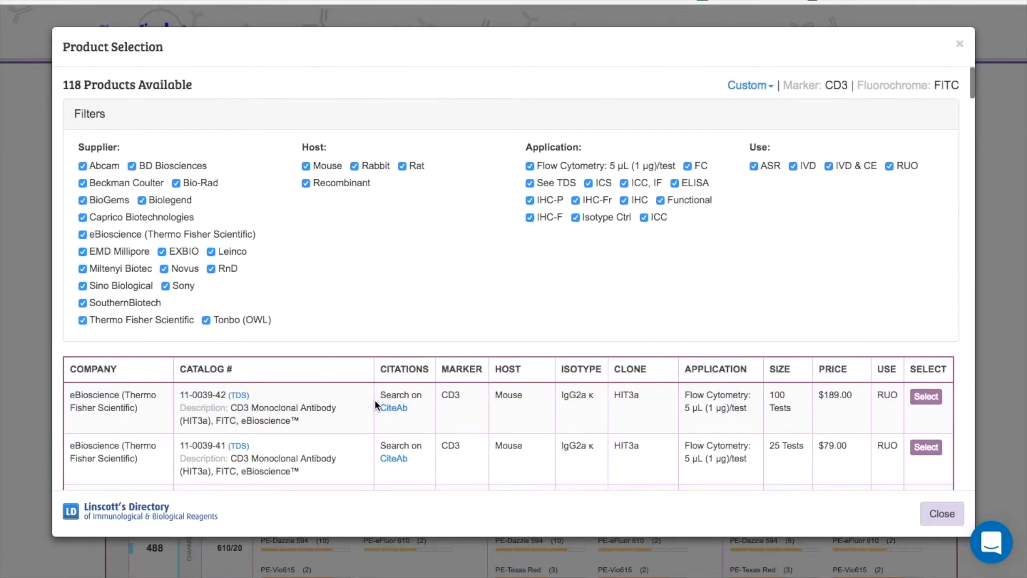
scroll("down", 3)
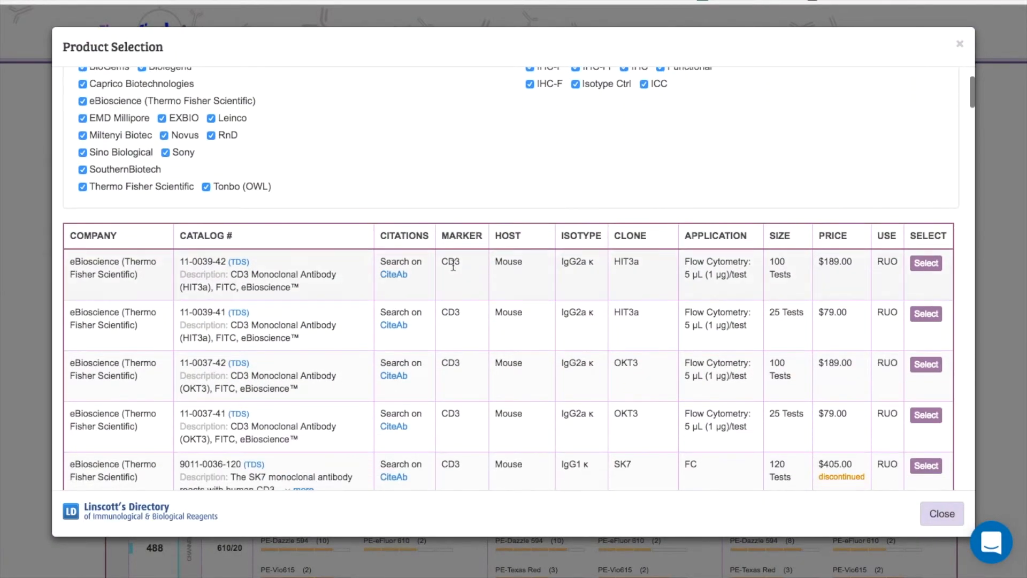
scroll("down", 3)
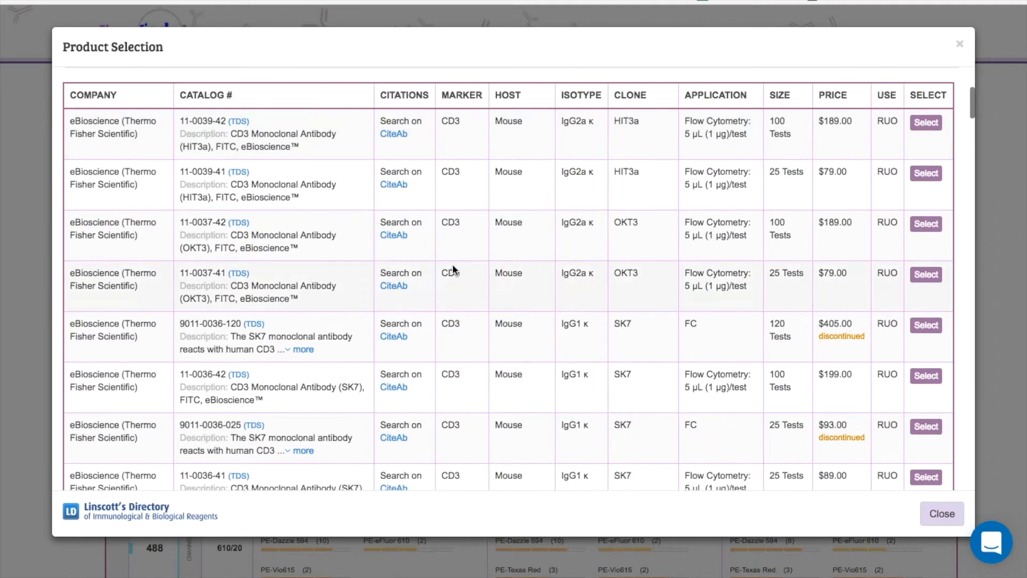
scroll("down", 3)
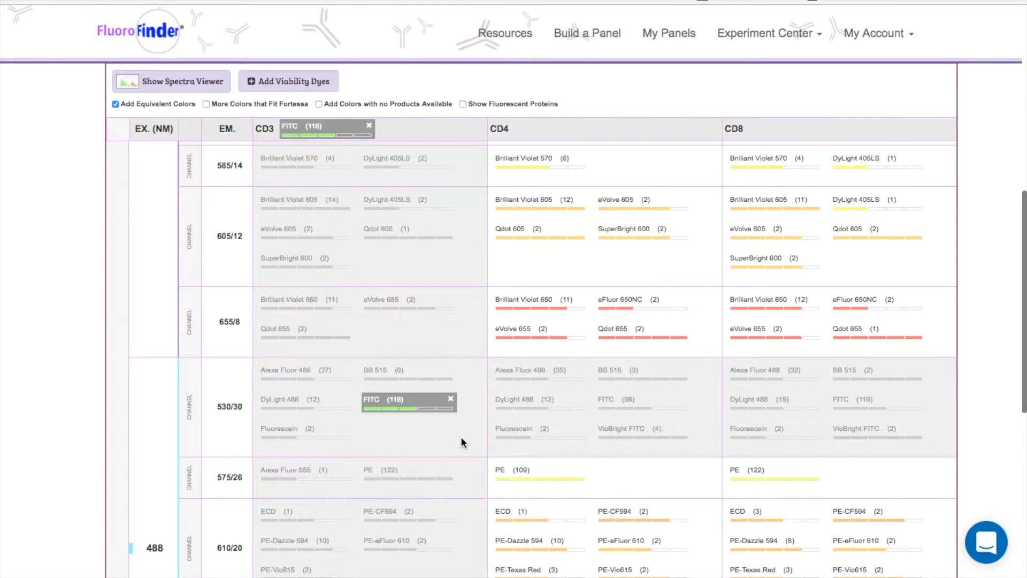
mouse_move(394, 442)
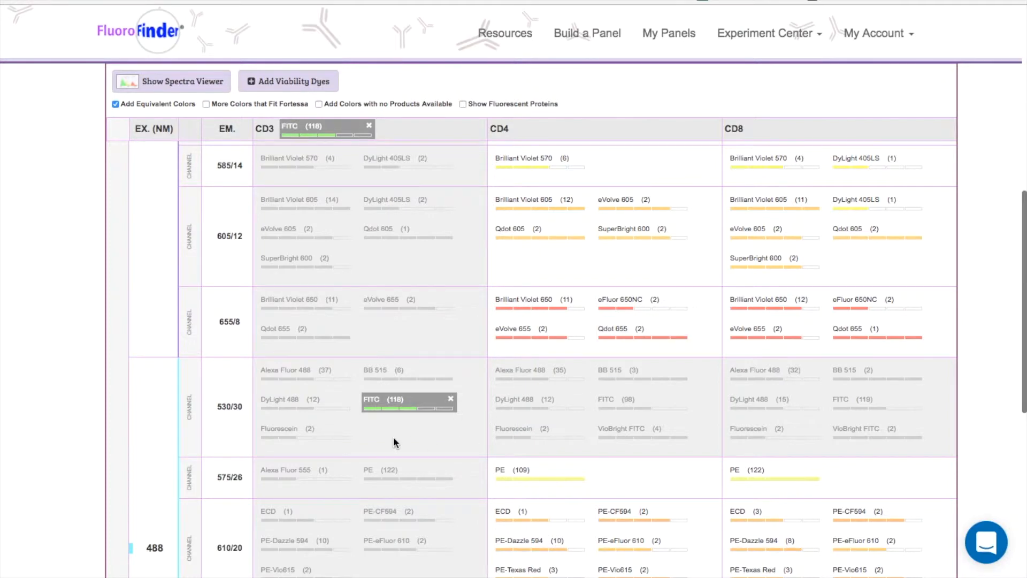
mouse_move(591, 409)
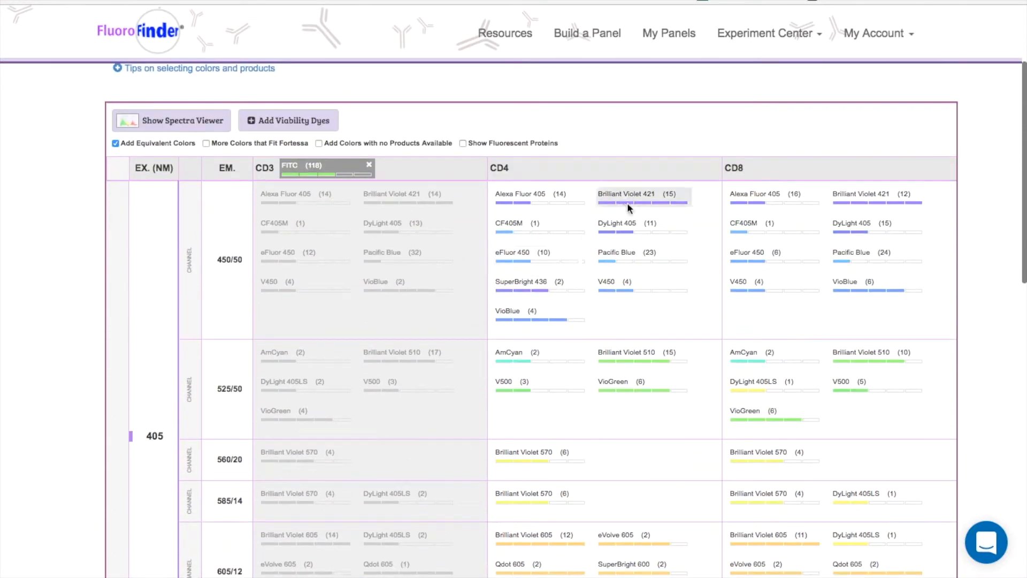
mouse_move(408, 345)
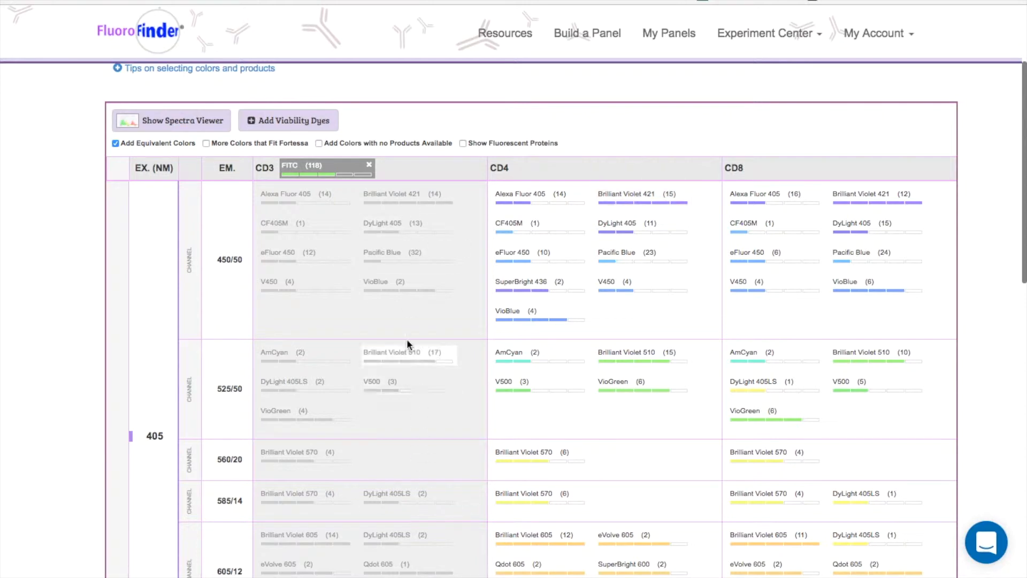
mouse_move(662, 203)
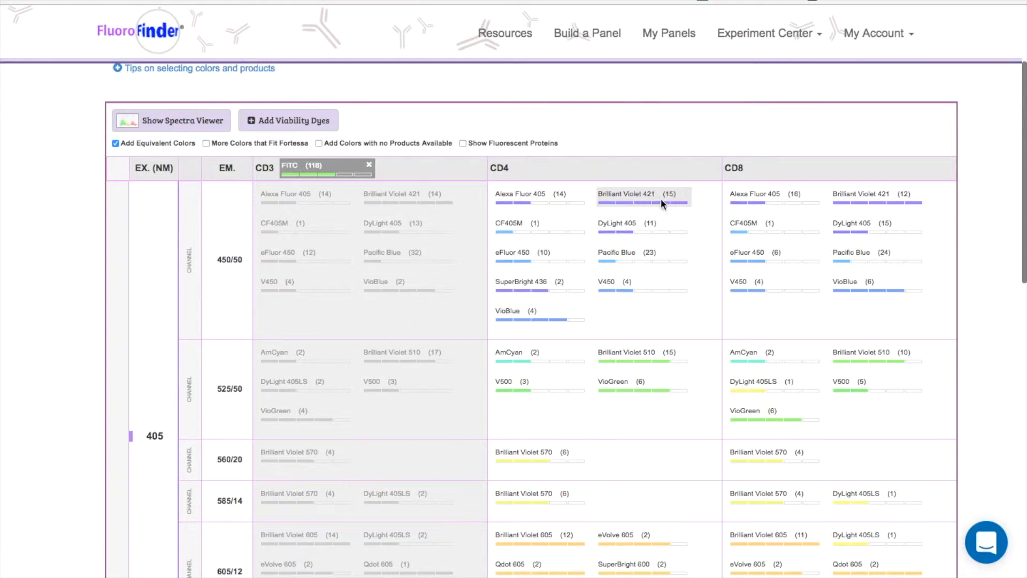
Assign the Brilliant Violet 421 RPA-T4 100-test antibody (300532) to CD4.
left_click(642, 194)
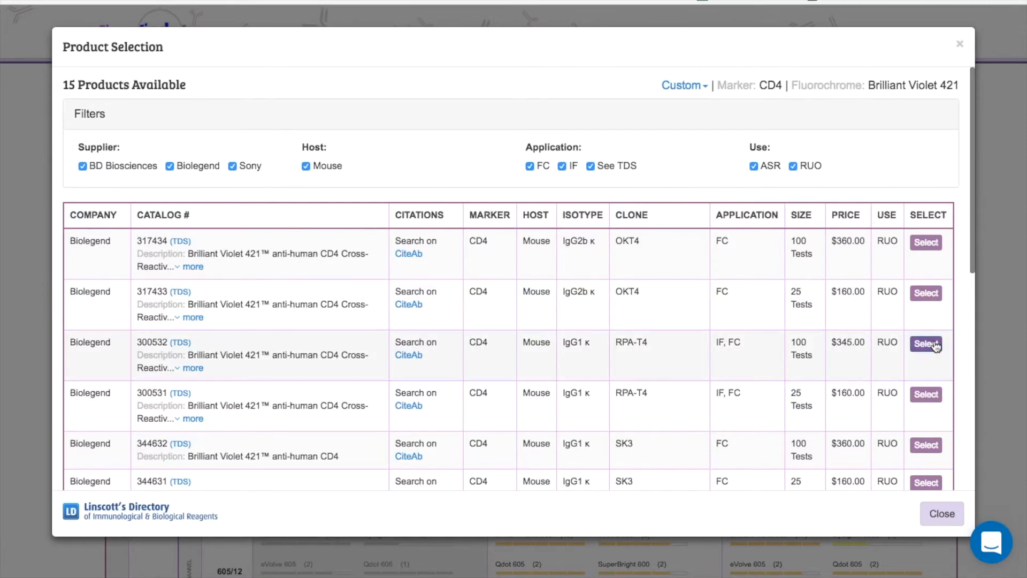
left_click(925, 344)
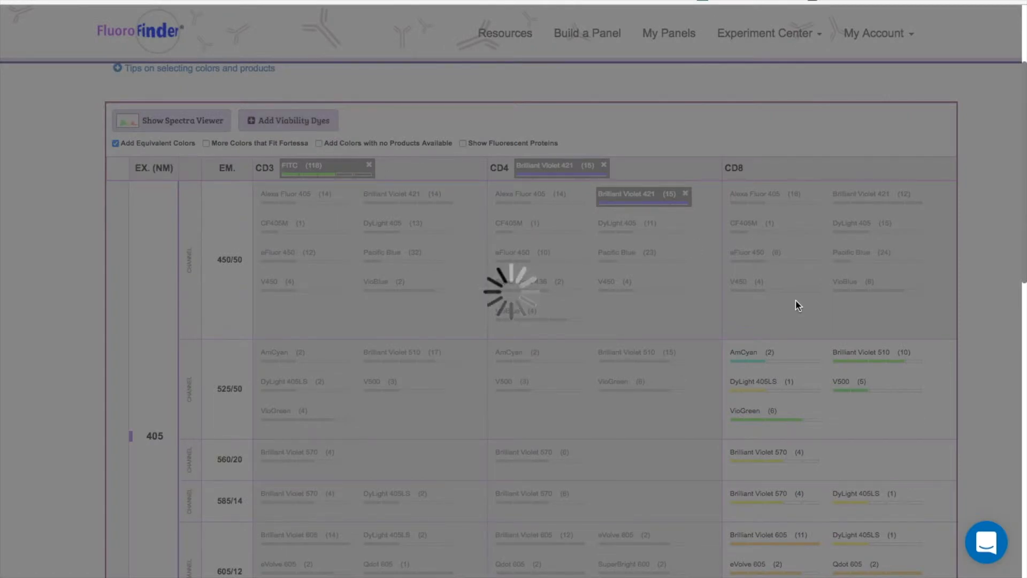
mouse_move(816, 346)
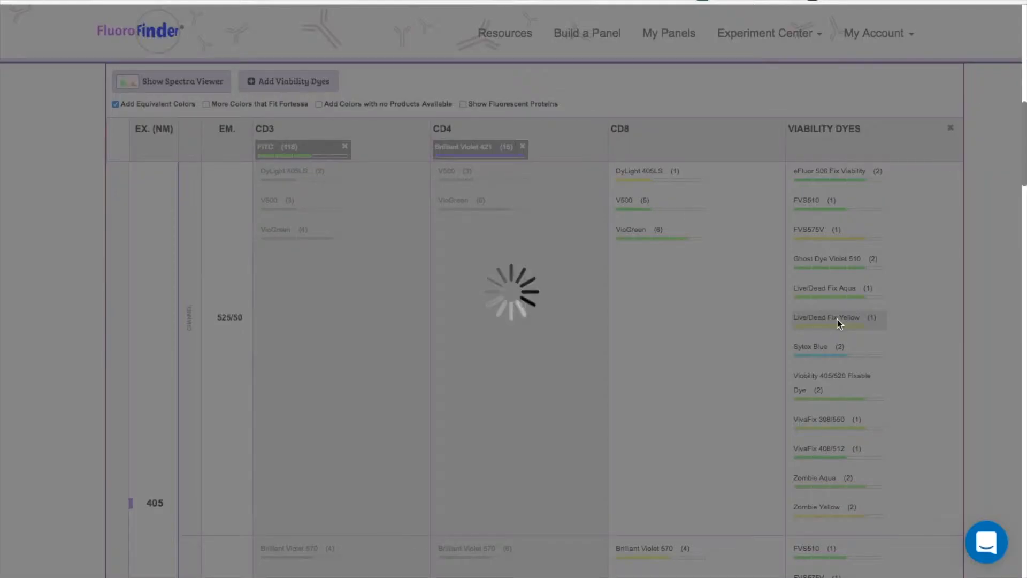
Choose Live/Dead Fix Yellow as viability dye and review its blocked 405 nm channels.
left_click(834, 316)
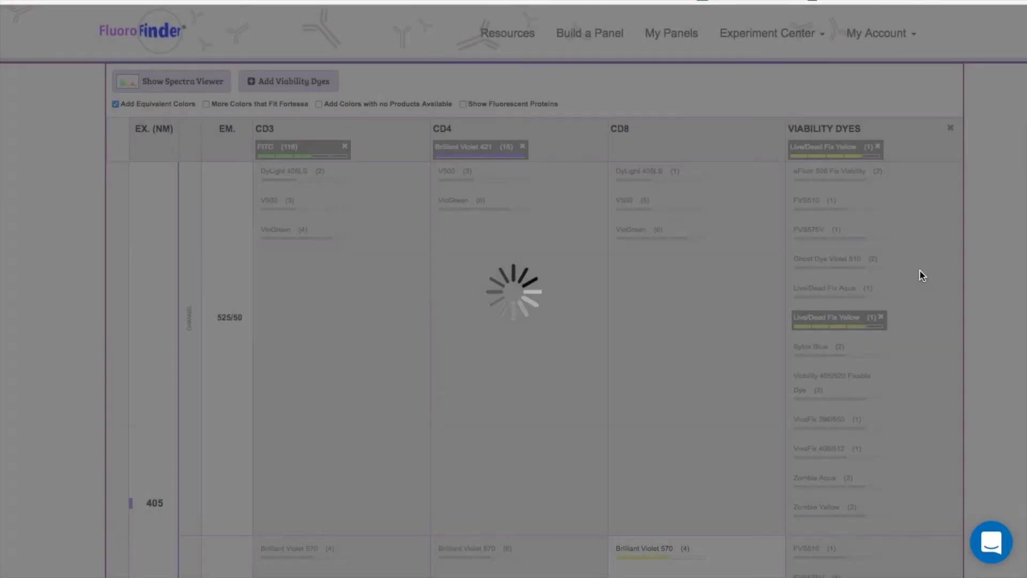
mouse_move(913, 287)
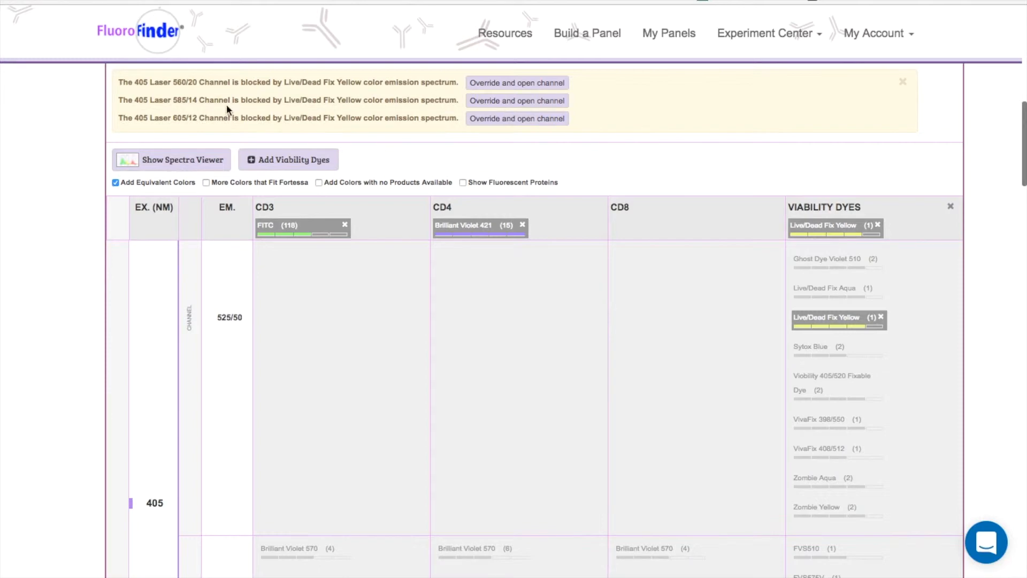
mouse_move(207, 113)
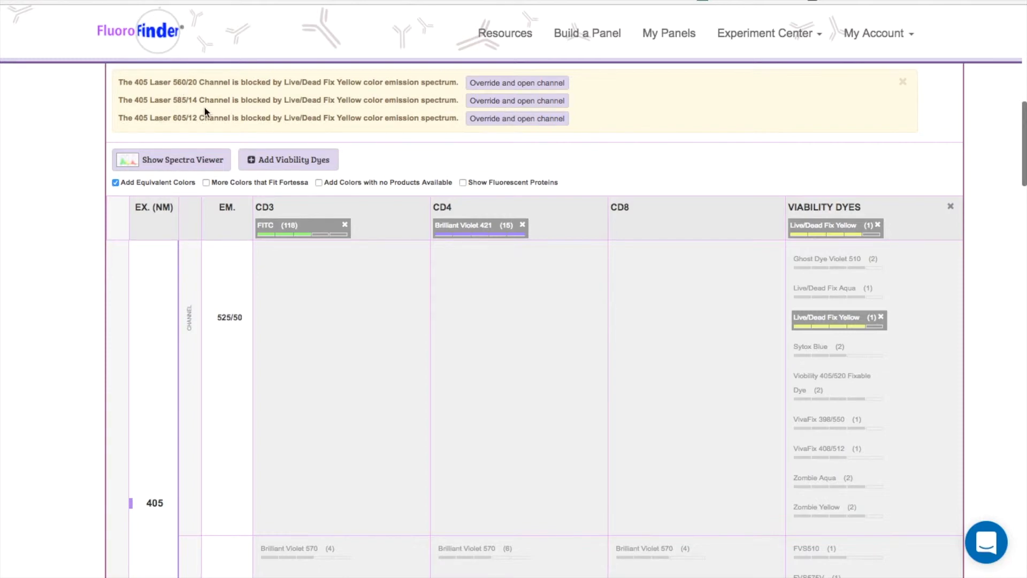
mouse_move(622, 285)
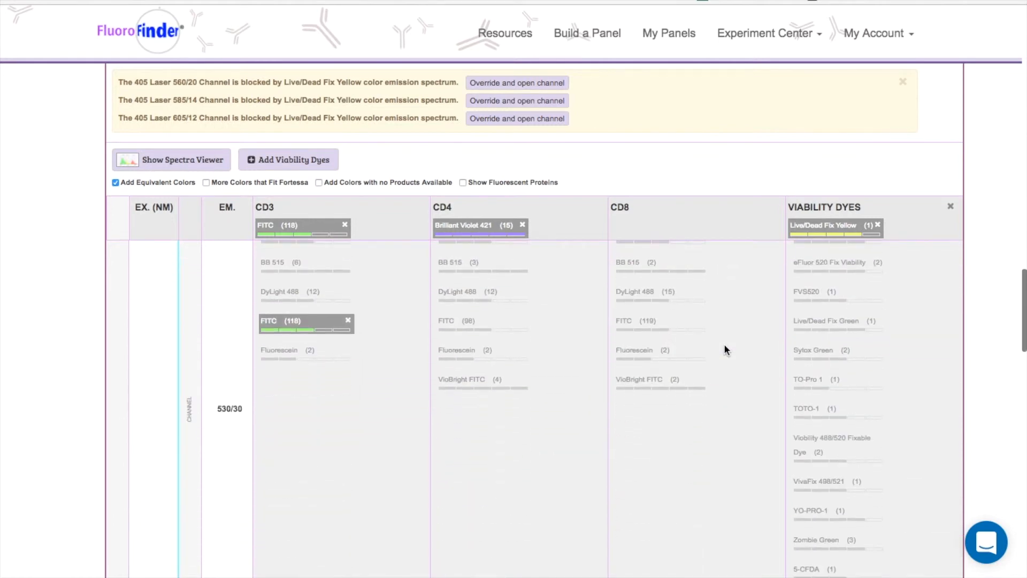
scroll("down", 3)
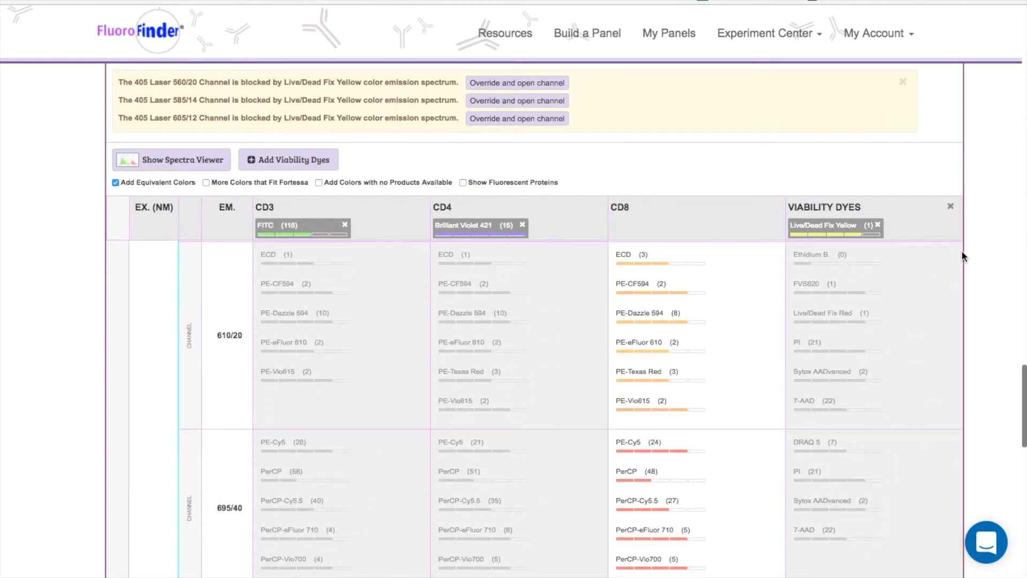
Assign PE-Cy7 in the 780/60 channel to CD8.
scroll("down", 3)
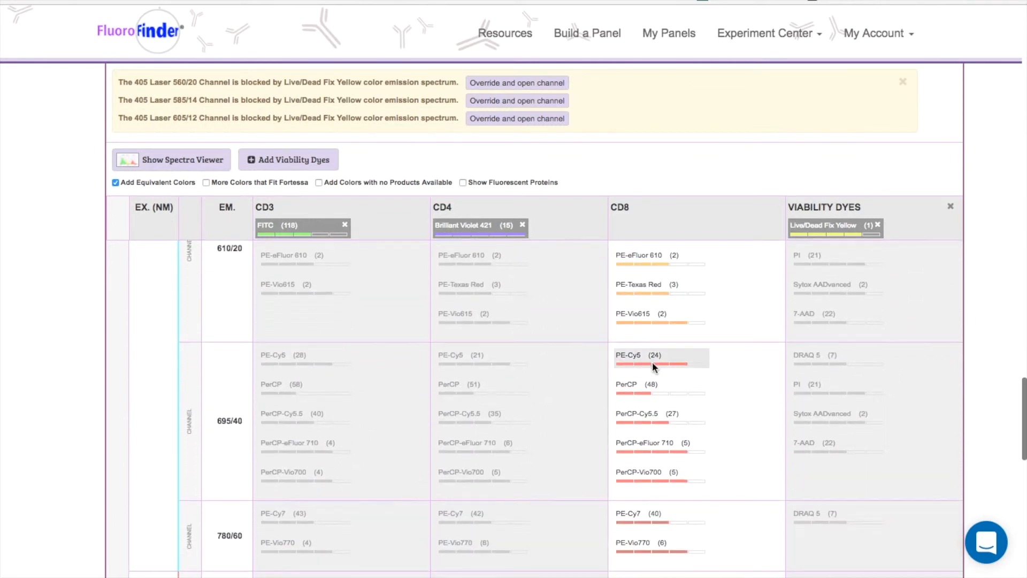
mouse_move(650, 360)
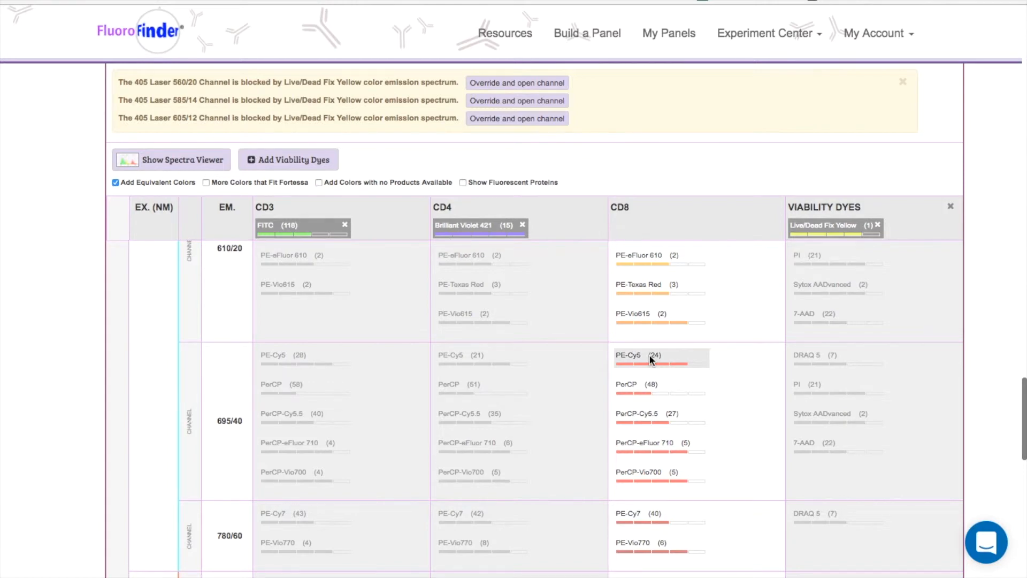
mouse_move(652, 358)
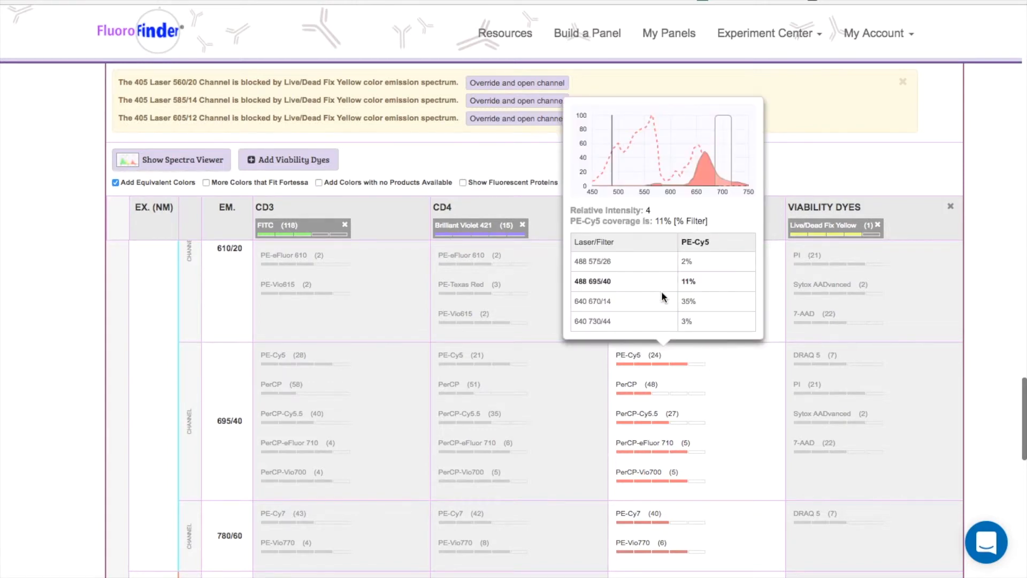
mouse_move(704, 178)
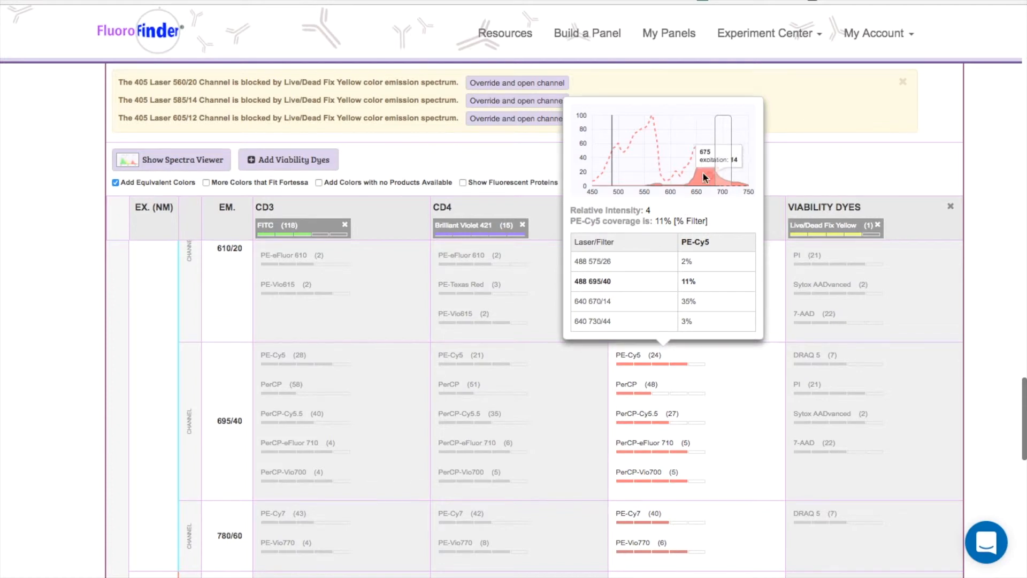
mouse_move(700, 149)
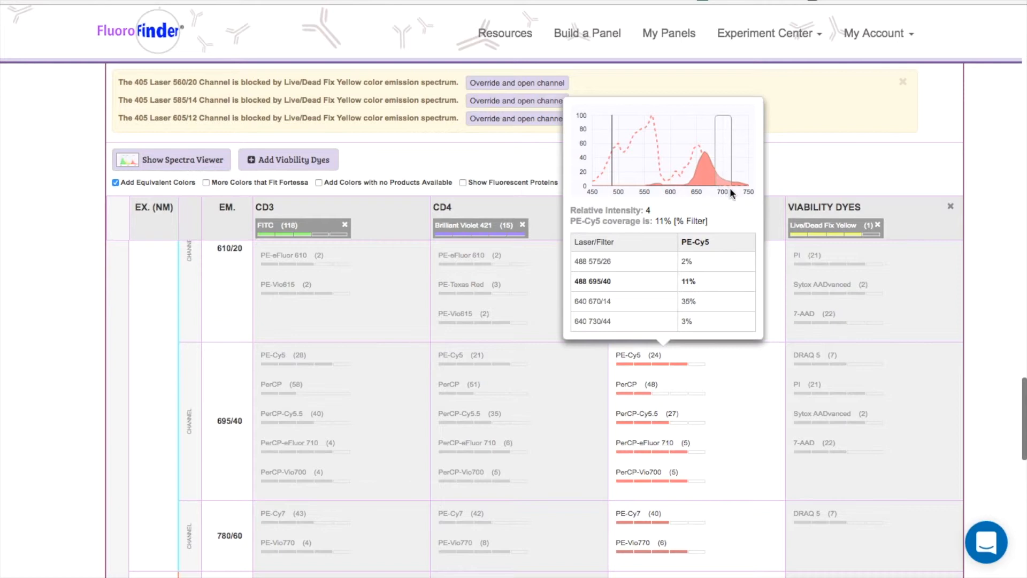
mouse_move(667, 492)
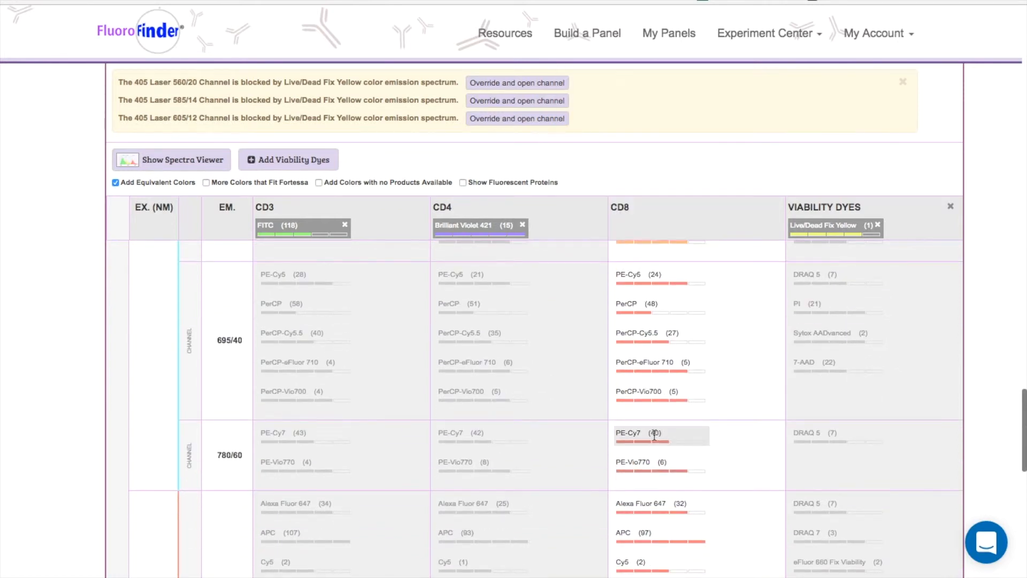
mouse_move(655, 439)
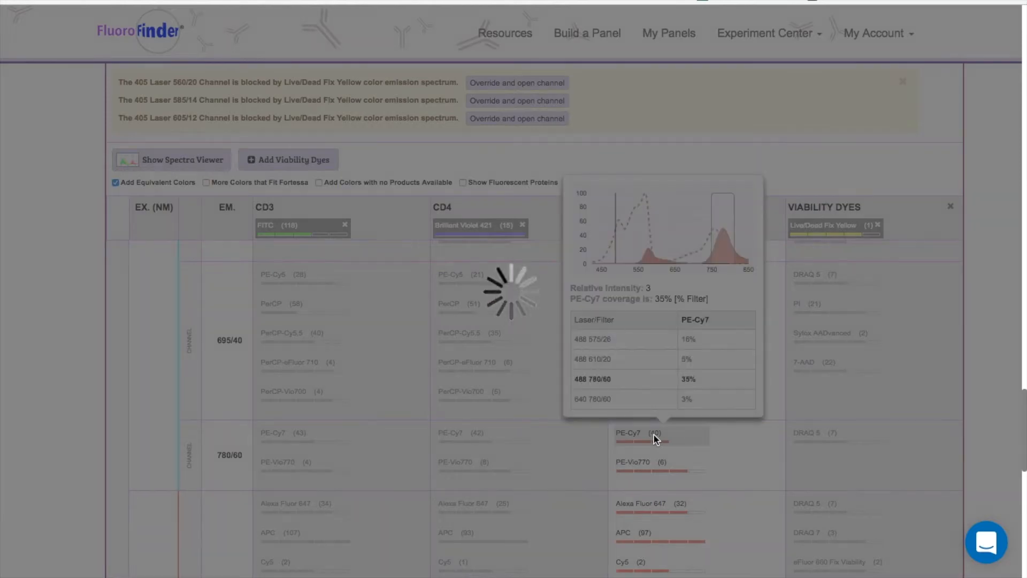
left_click(630, 432)
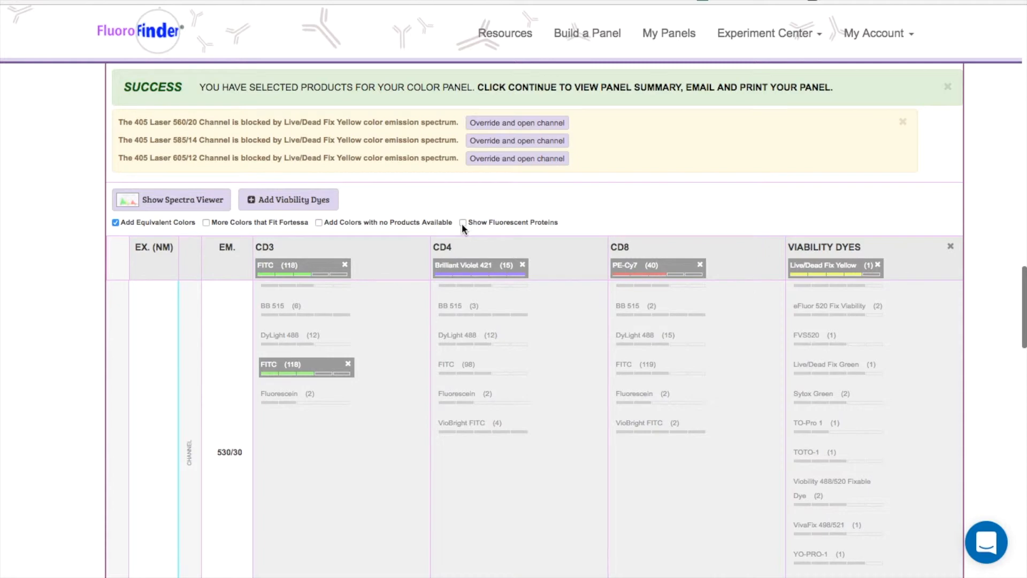
mouse_move(501, 236)
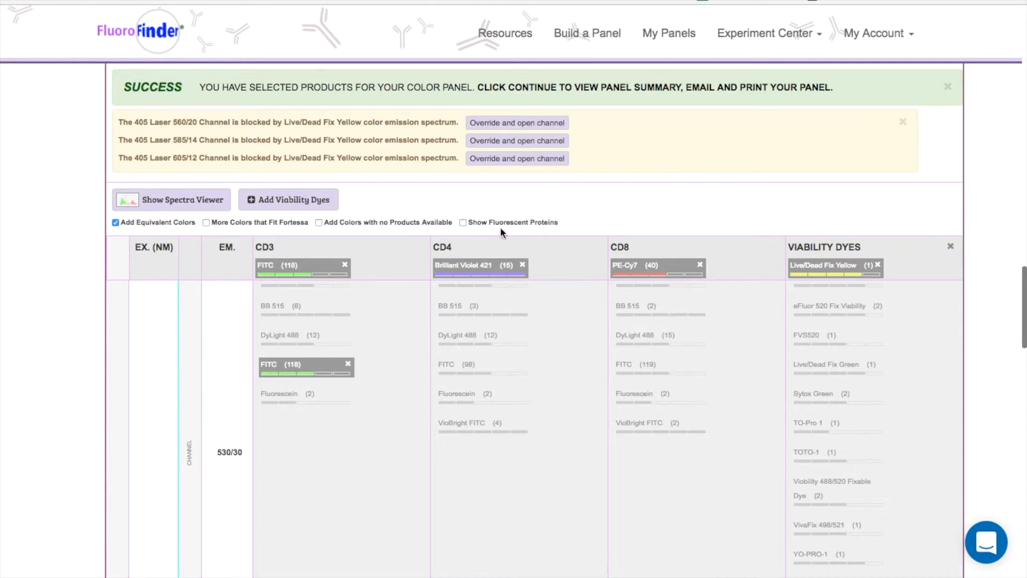
Show fluorescent proteins like eGFP and mKeima among the colour options.
left_click(462, 223)
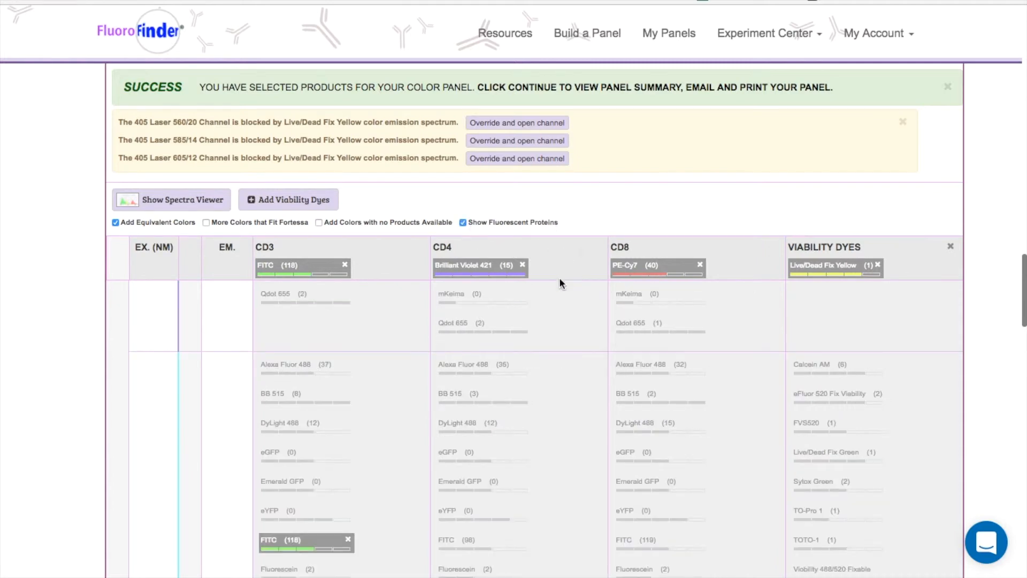
mouse_move(289, 454)
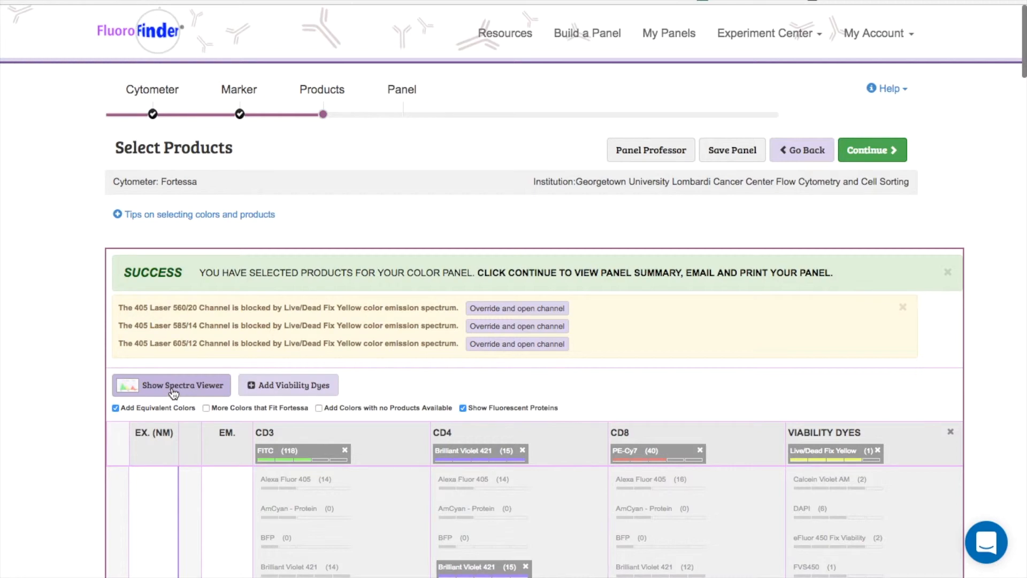
Compare FITC and PE-Cy7 emission curves across the 640 nm and 488 nm lasers.
left_click(171, 384)
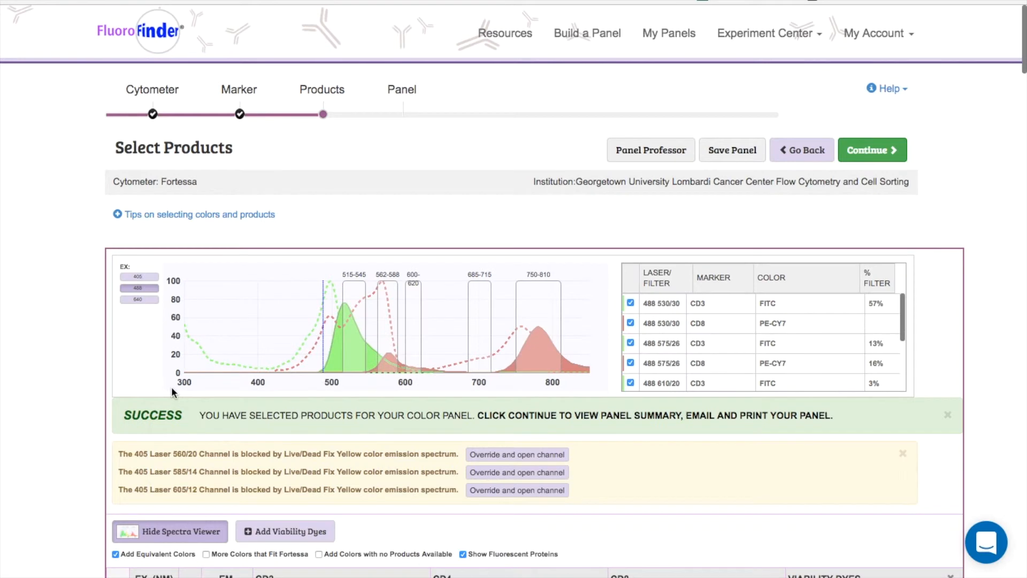
mouse_move(400, 371)
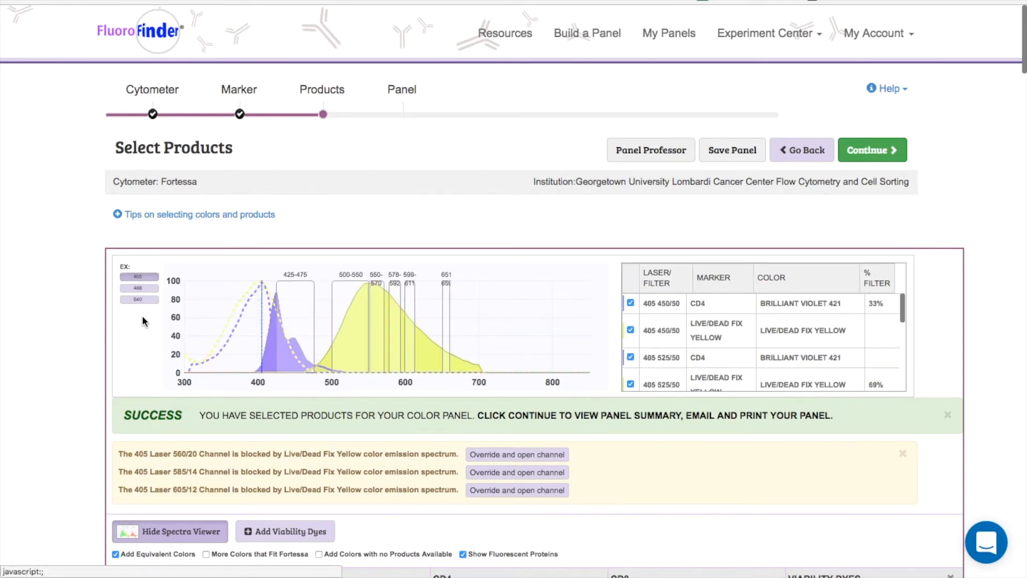
left_click(139, 299)
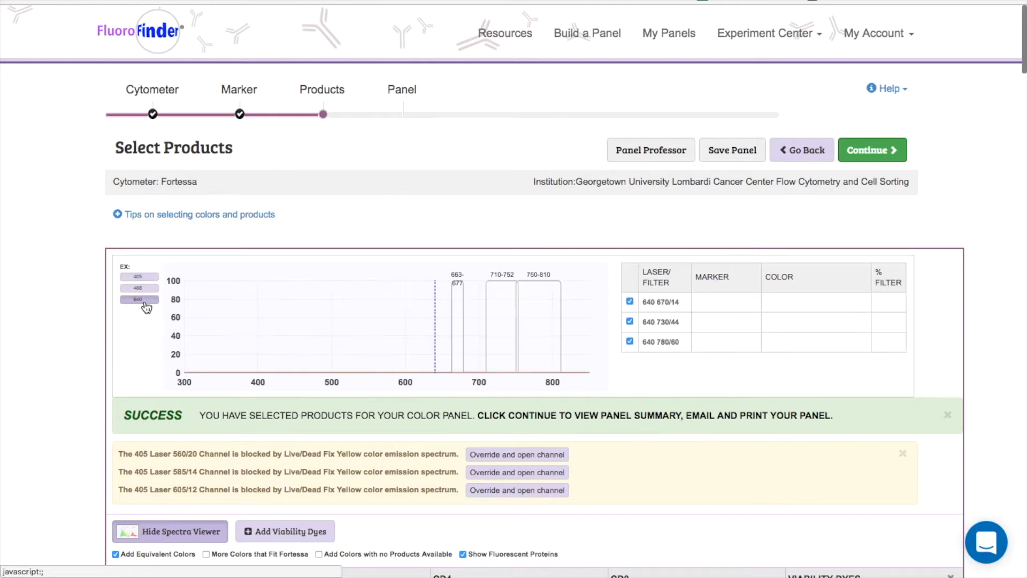
left_click(140, 288)
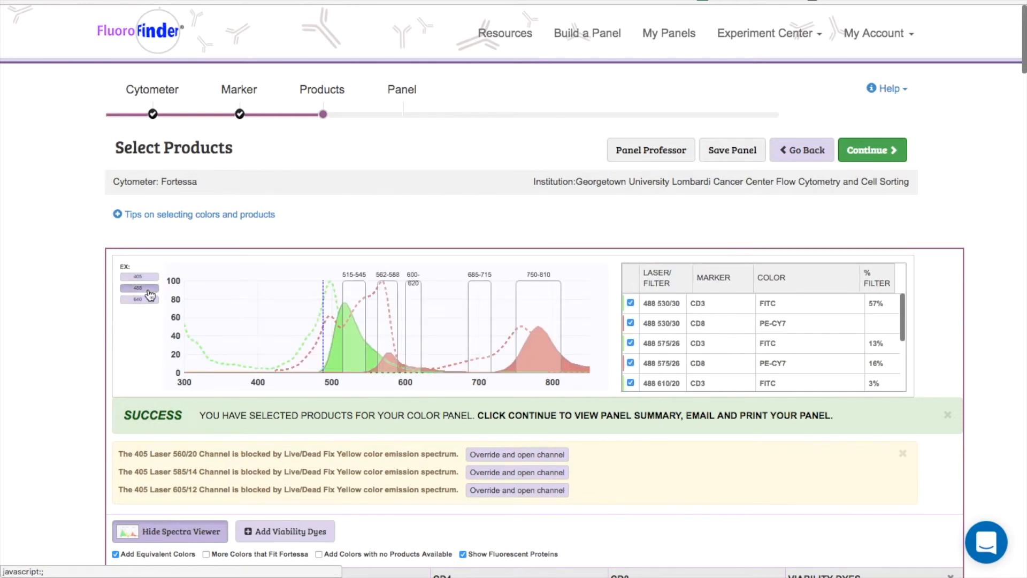
mouse_move(316, 445)
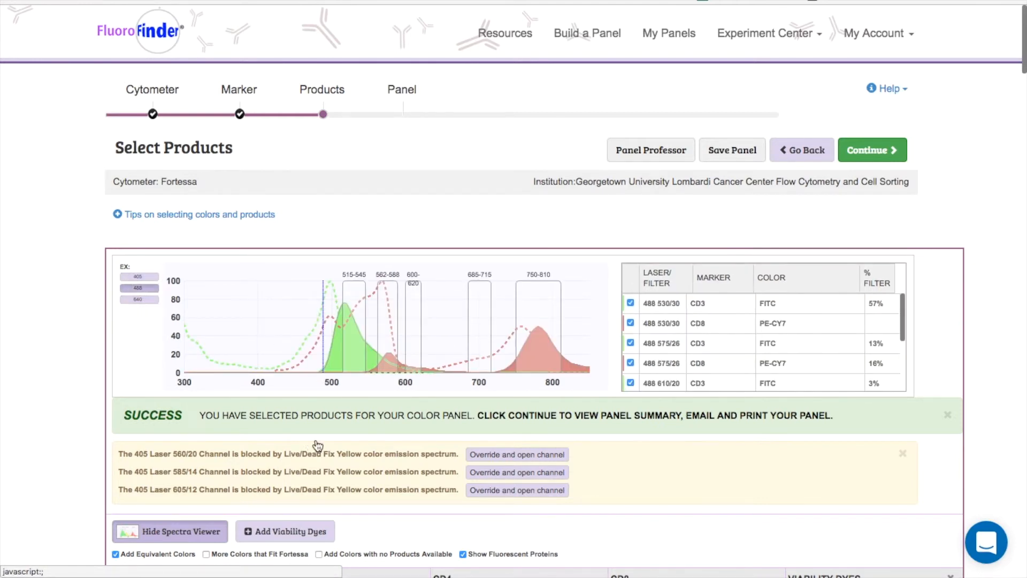
scroll("down", 3)
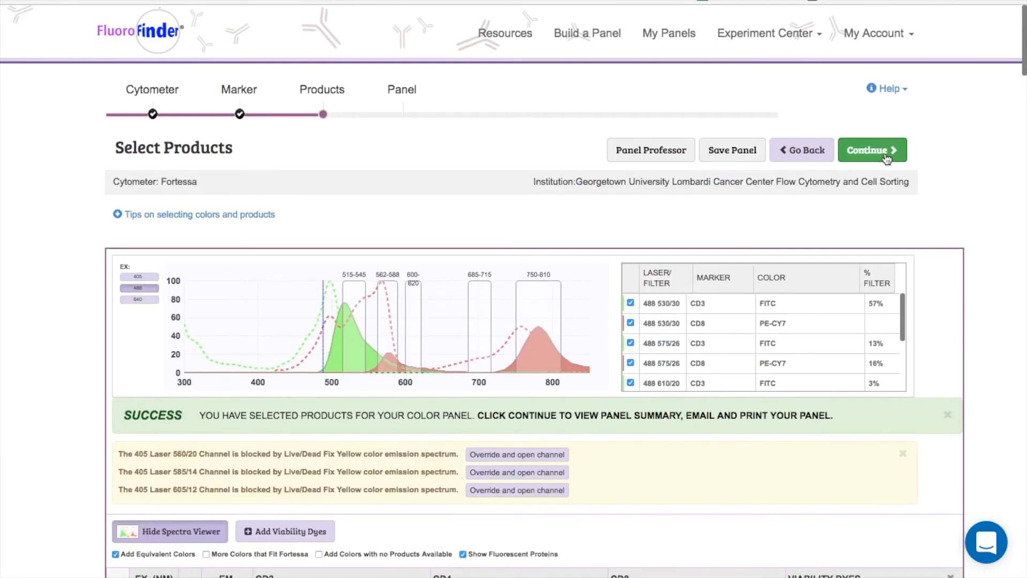
Continue to the Panel Summary listing the four antibodies with vendors, catalog numbers and prices.
left_click(877, 150)
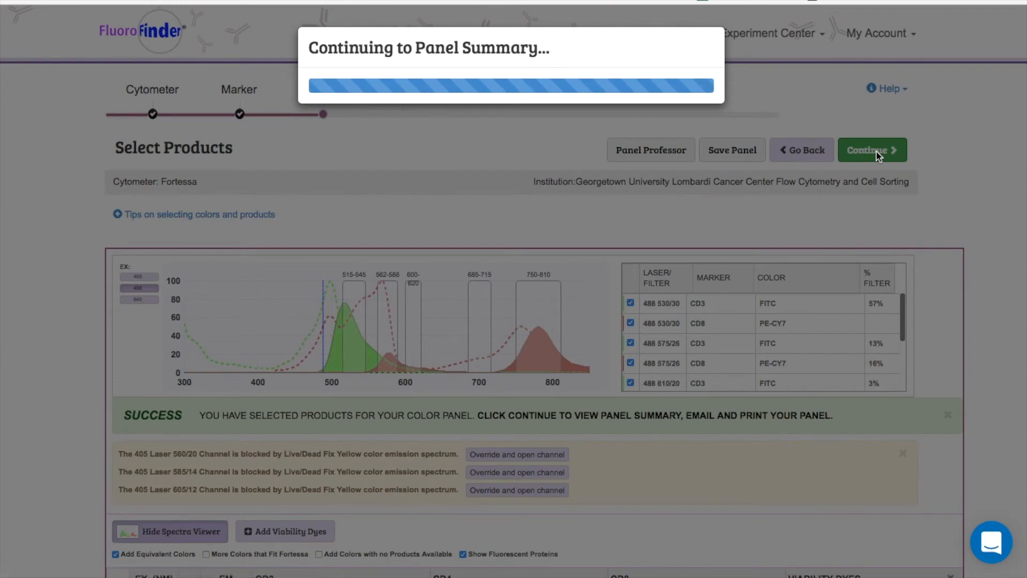
left_click(871, 150)
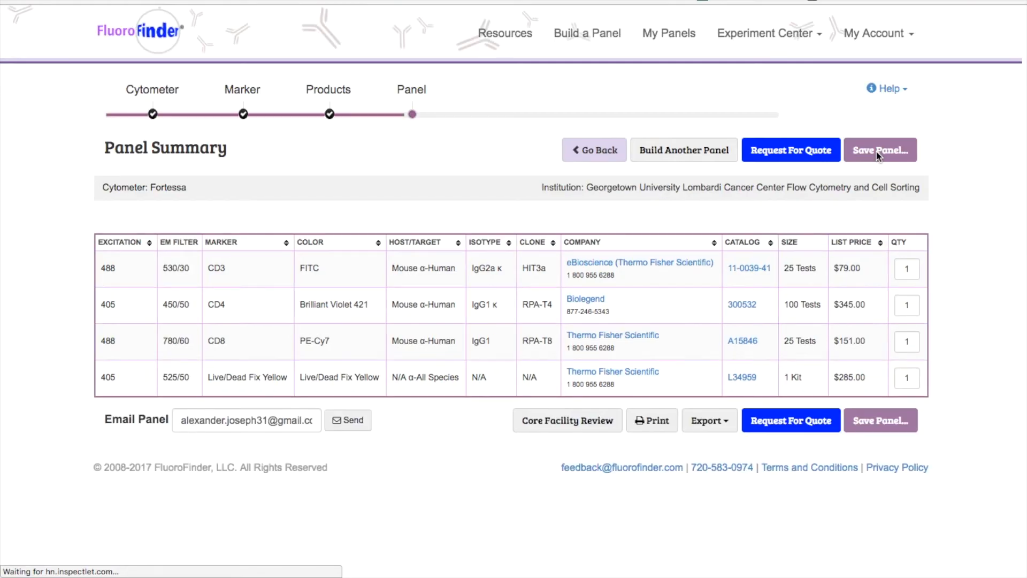
left_click(894, 154)
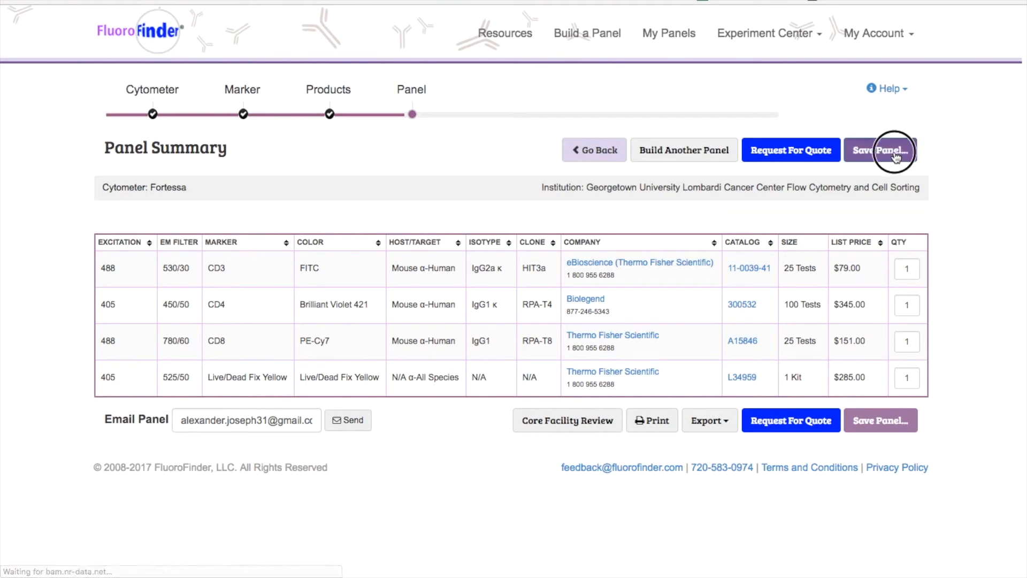
Save the panel as 'Feb 2017 t cell panel'.
left_click(893, 155)
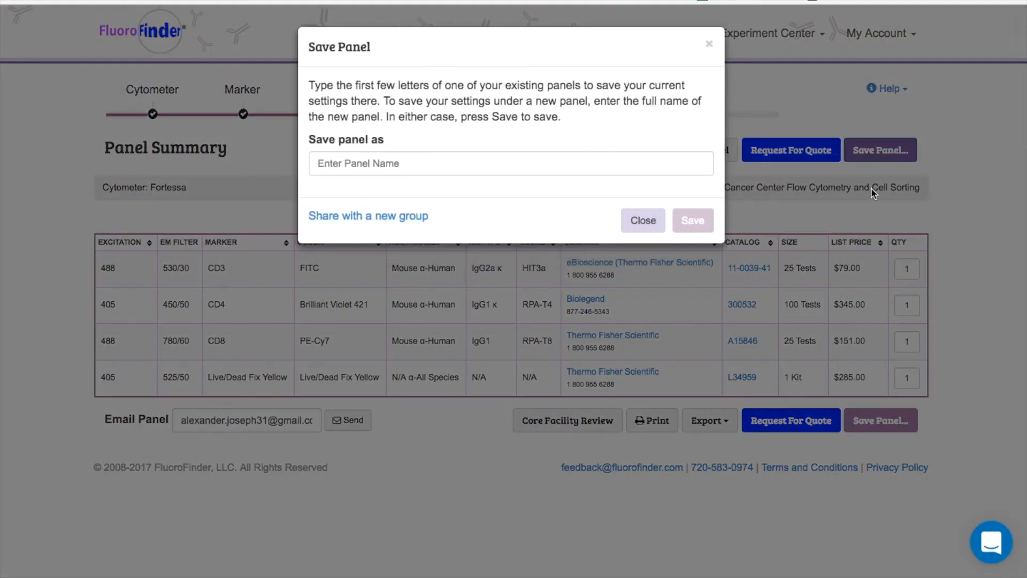
type("Feb")
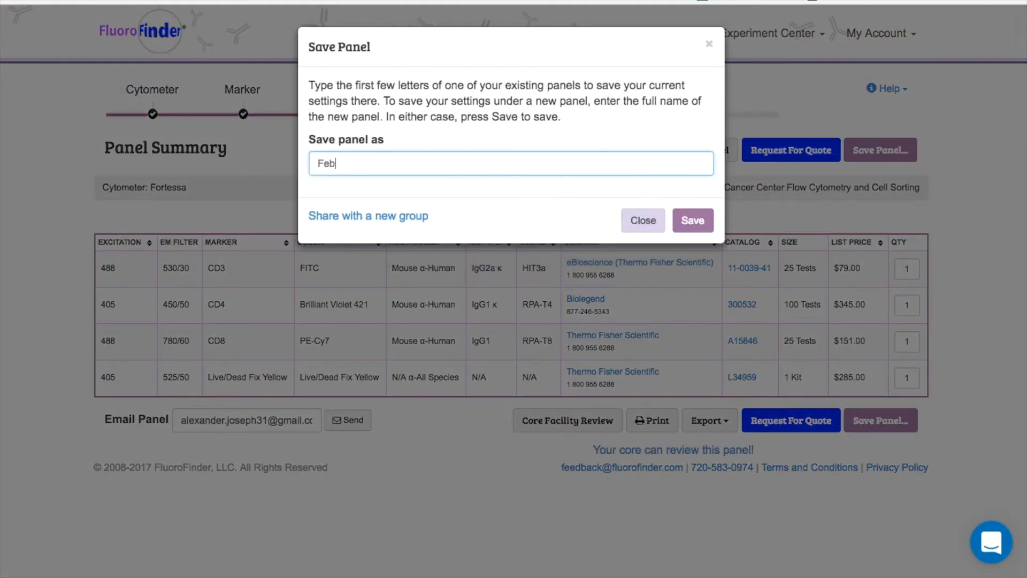
type("2017")
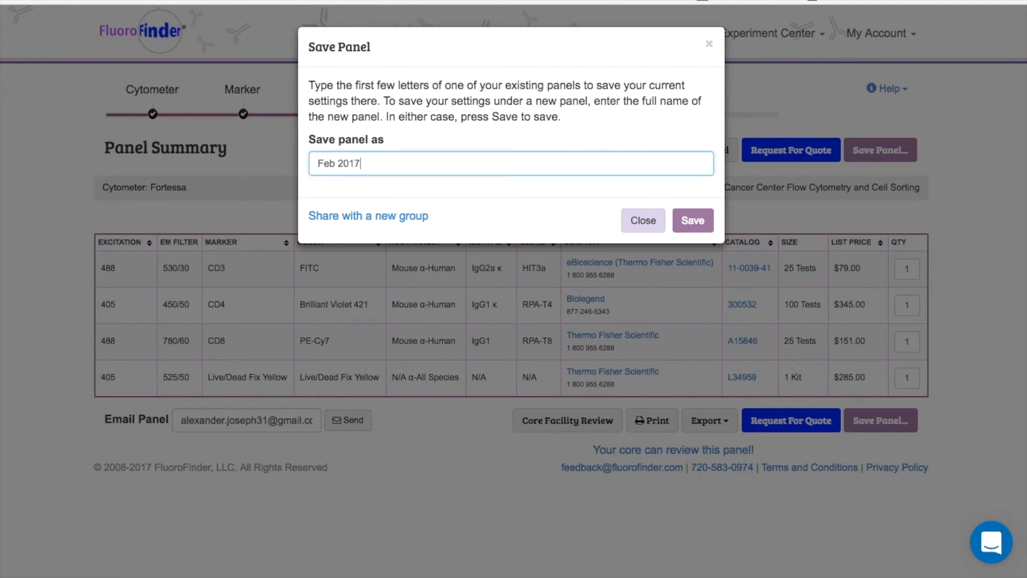
type("t cell panel")
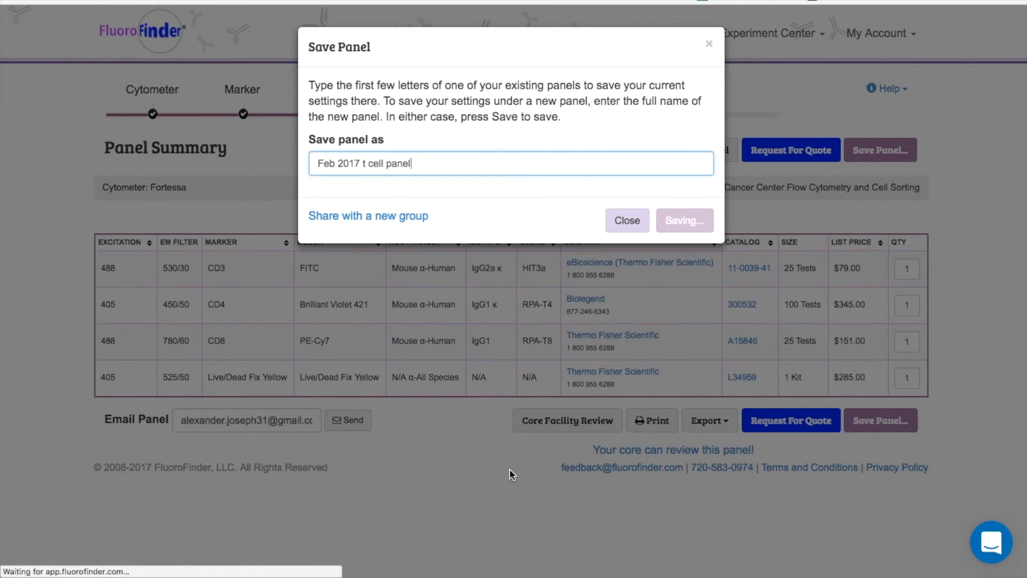
left_click(685, 221)
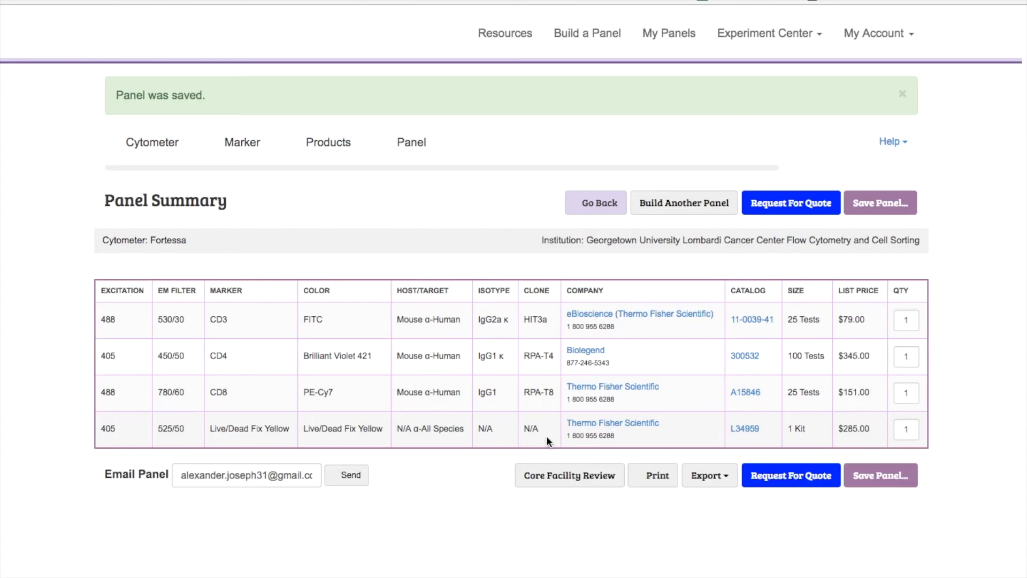
left_click(570, 473)
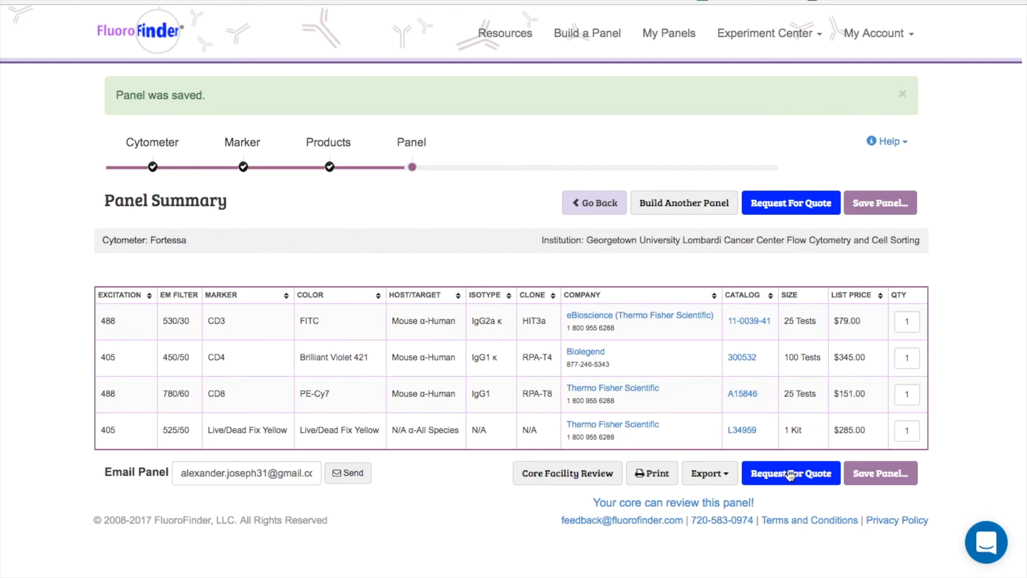
mouse_move(611, 339)
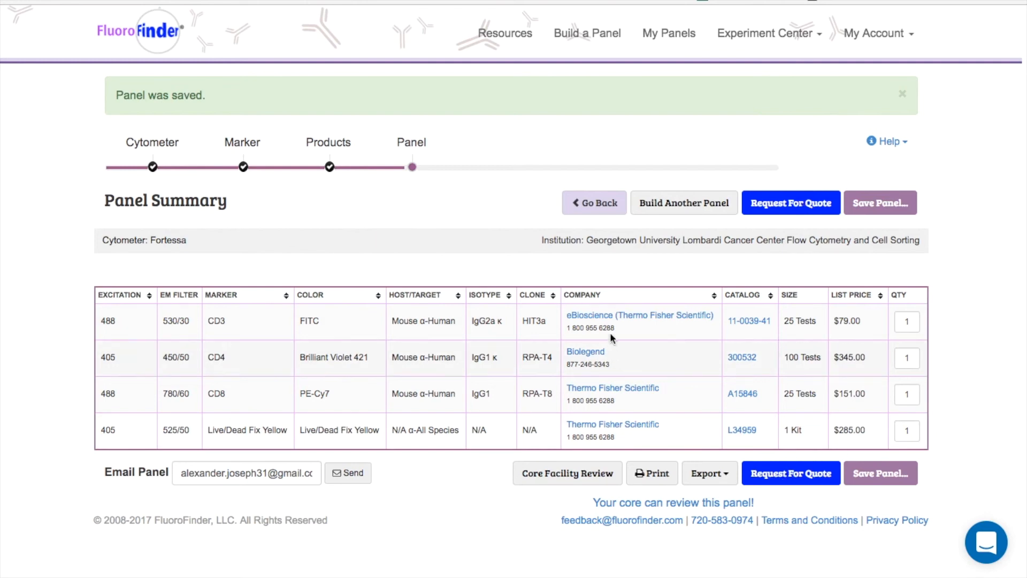
mouse_move(643, 396)
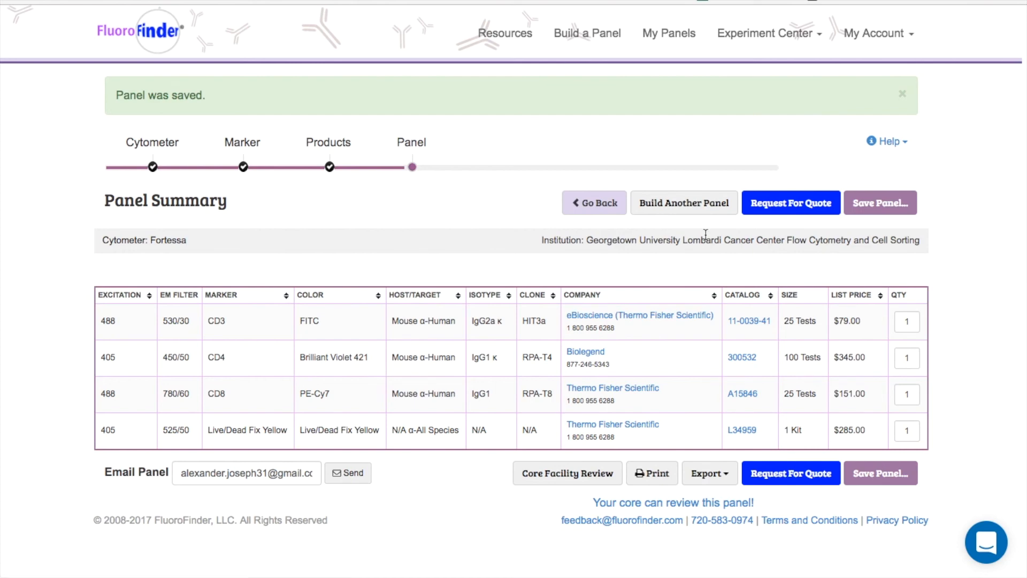
mouse_move(717, 235)
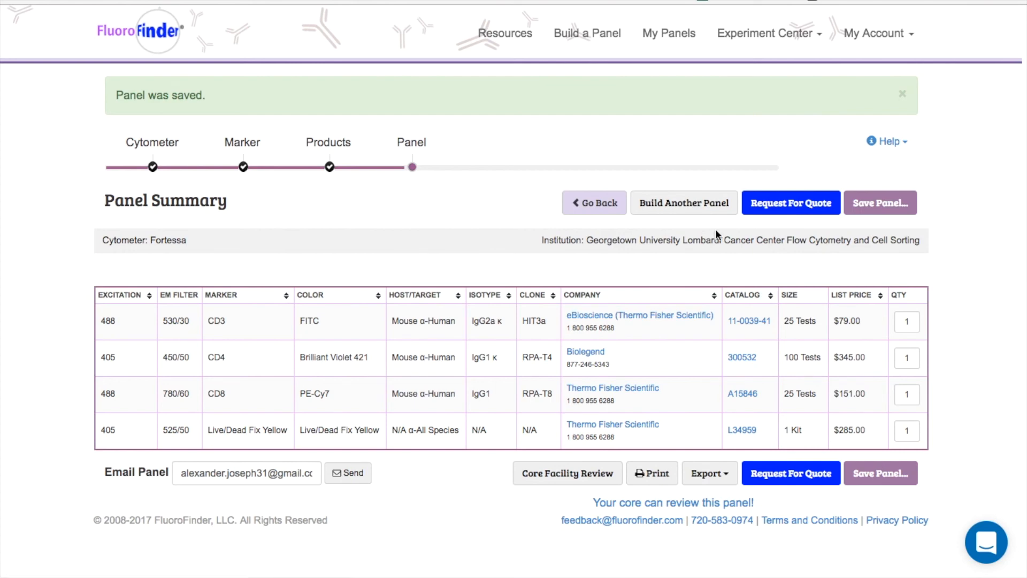
mouse_move(998, 210)
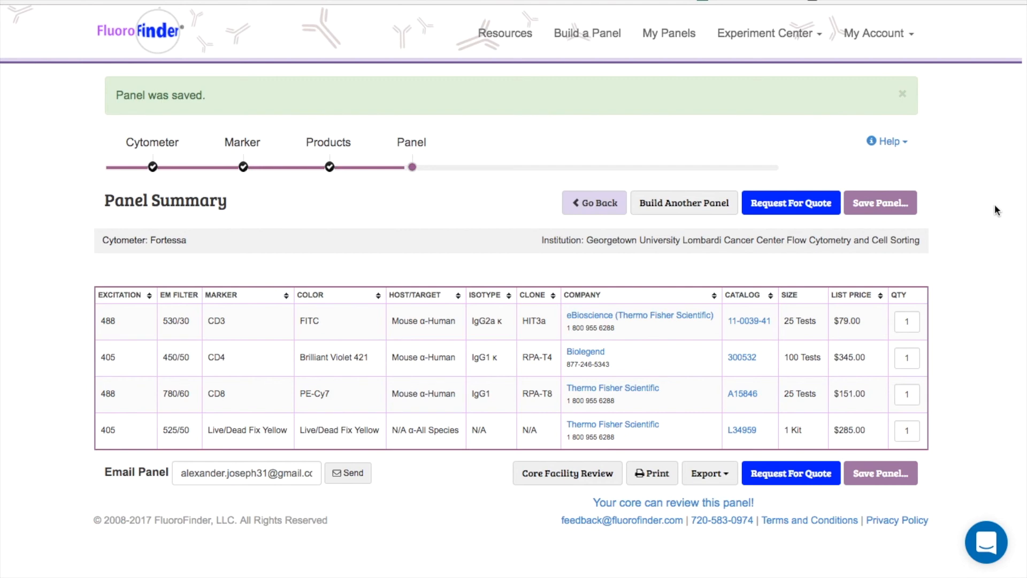
left_click(994, 541)
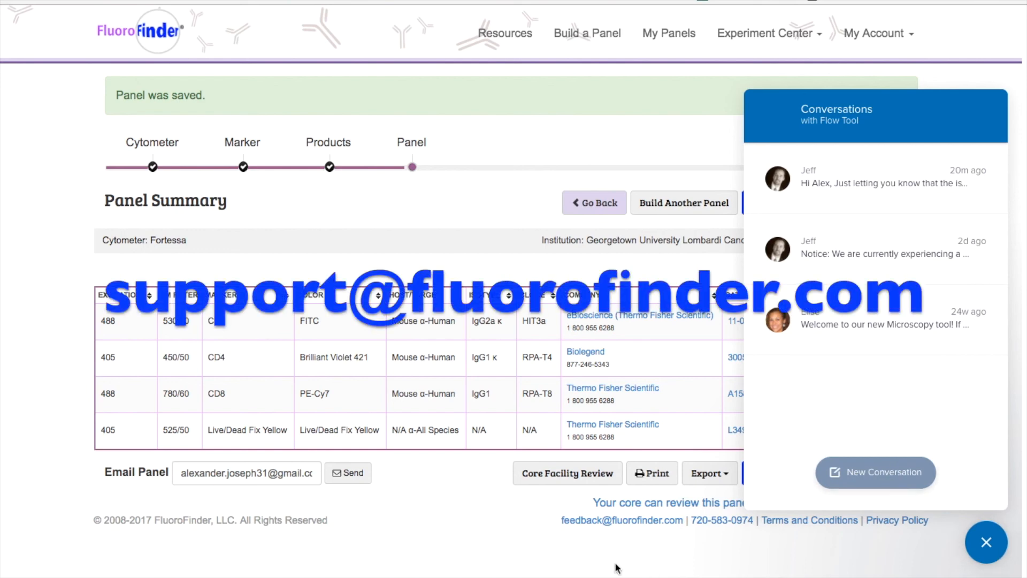
left_click(987, 544)
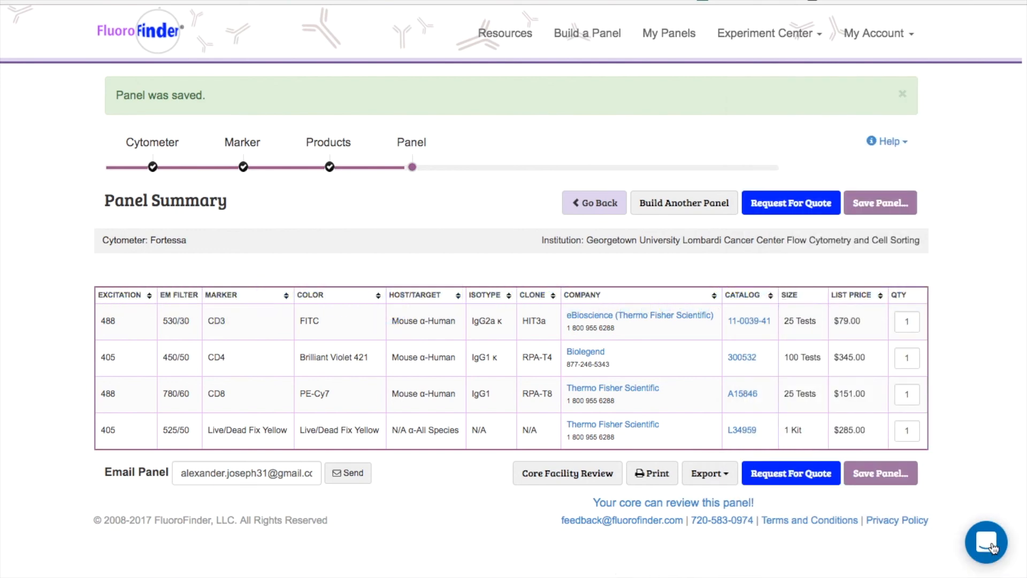